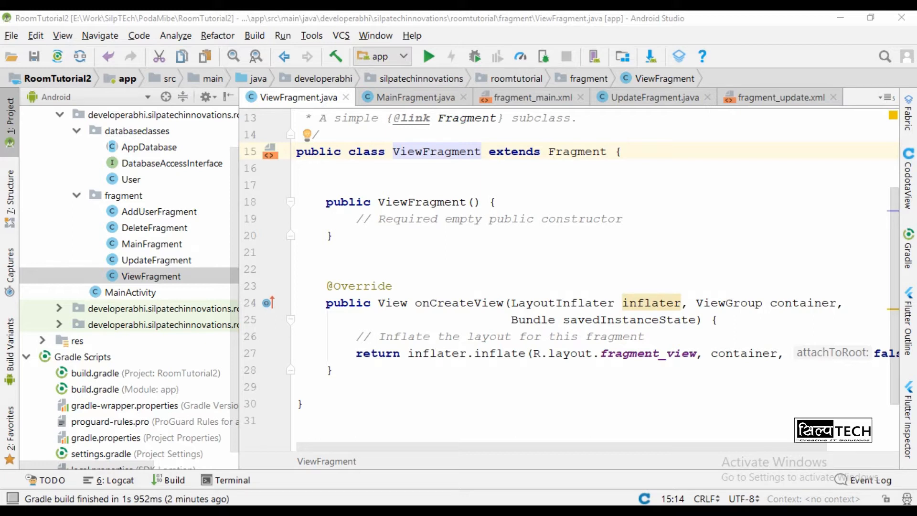
- Review fragment_add_user.xml's name and email EditTexts and its Save button
{"action": "left_click", "coordinate": [159, 212]}
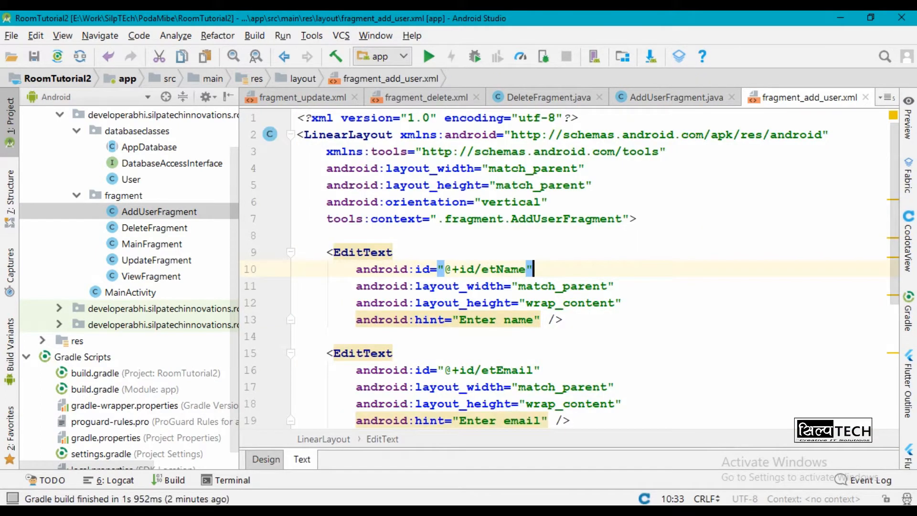
{"action": "scroll", "scroll_direction": "down", "scroll_amount": 3}
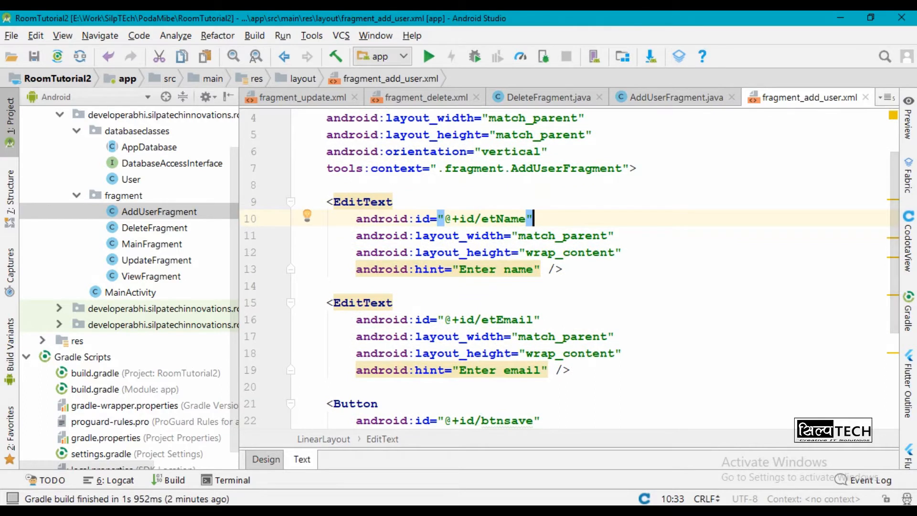
{"action": "scroll", "scroll_direction": "down", "scroll_amount": 3}
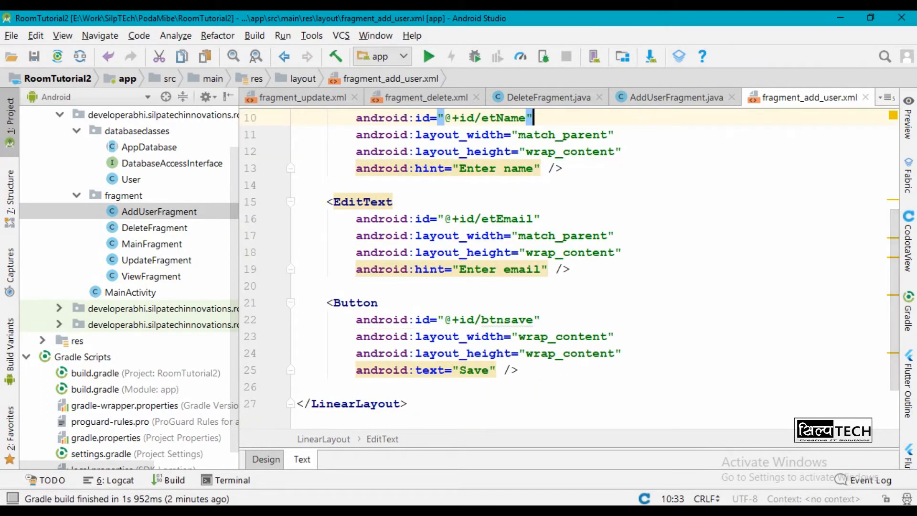
- Look over DeleteFragment and fragment_delete.xml, then show fragment_main.xml's Add, Update, View and Delete buttons
{"action": "left_click", "coordinate": [155, 227]}
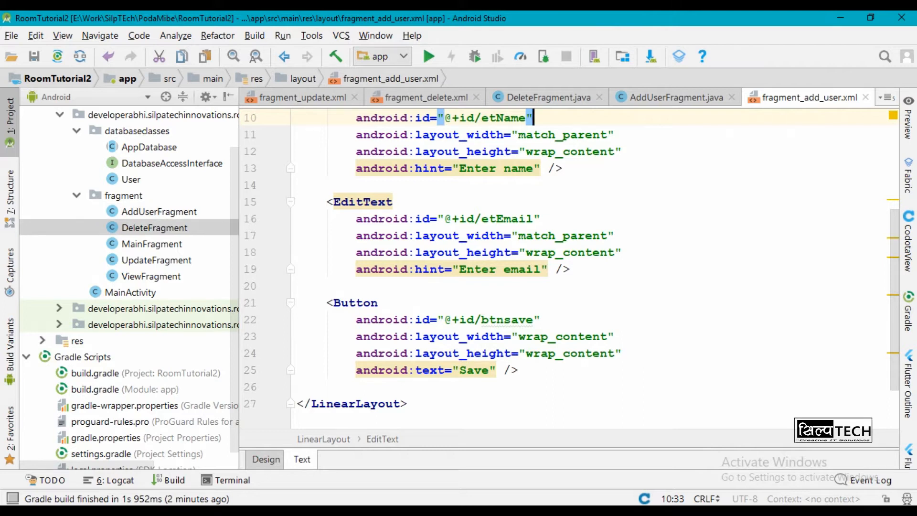
{"action": "left_click", "coordinate": [542, 97]}
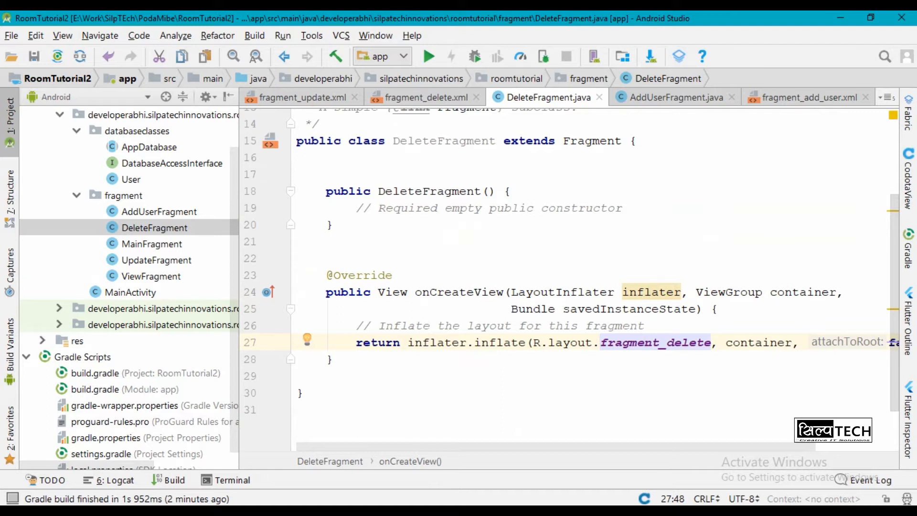
{"action": "left_click", "coordinate": [429, 97]}
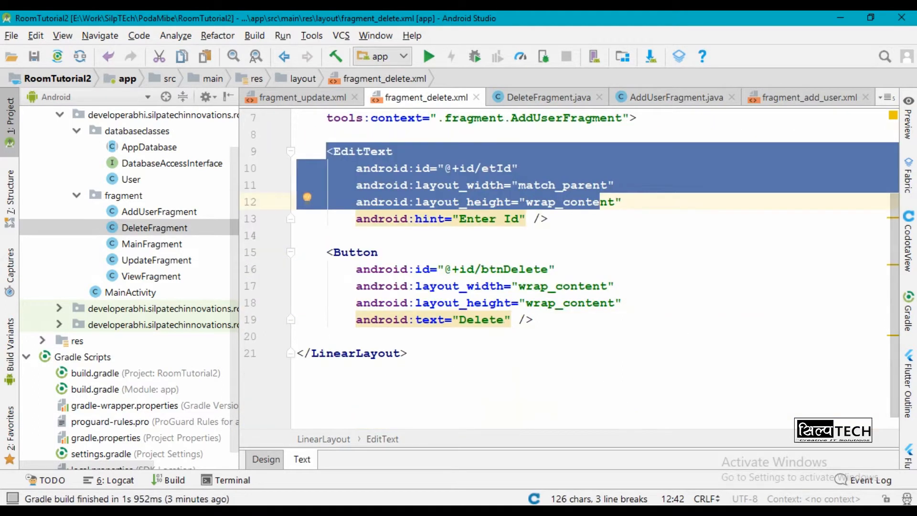
{"action": "left_click", "coordinate": [152, 244]}
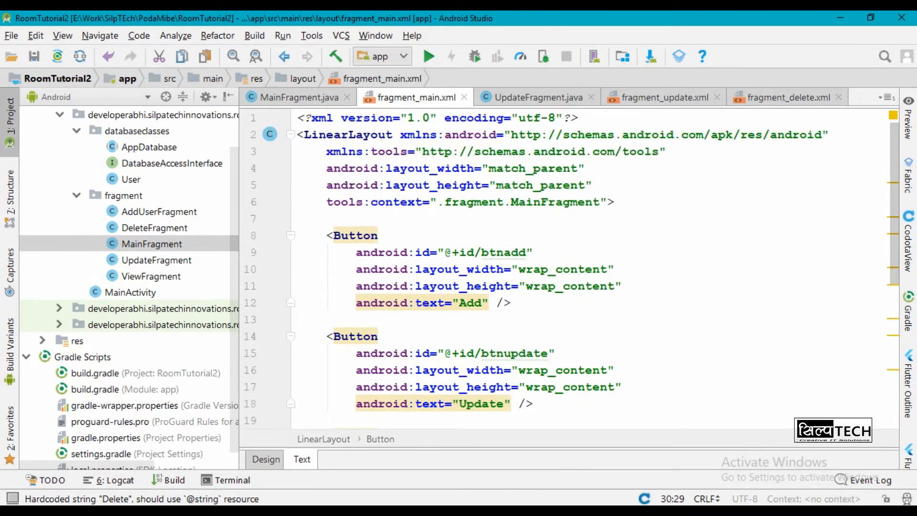
{"action": "scroll", "scroll_direction": "down", "scroll_amount": 3}
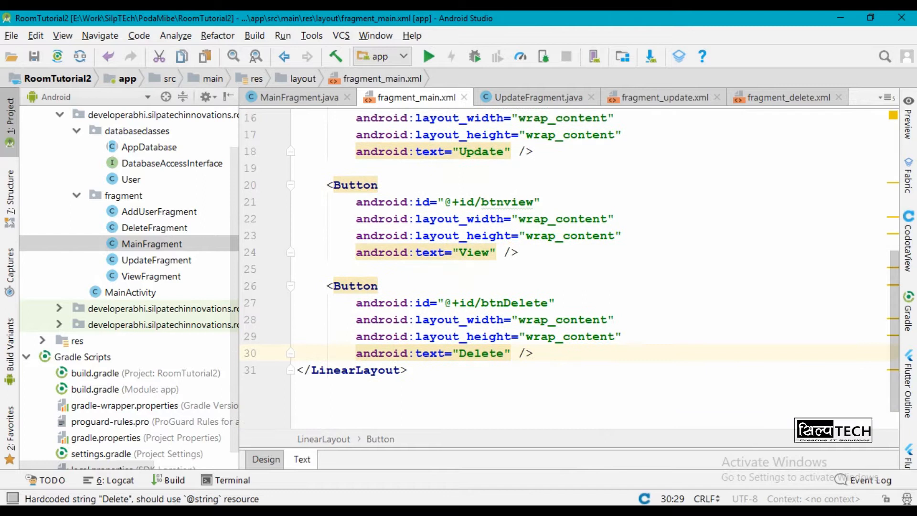
- Show the view fragment's layout and locate its TextView
{"action": "left_click", "coordinate": [156, 260]}
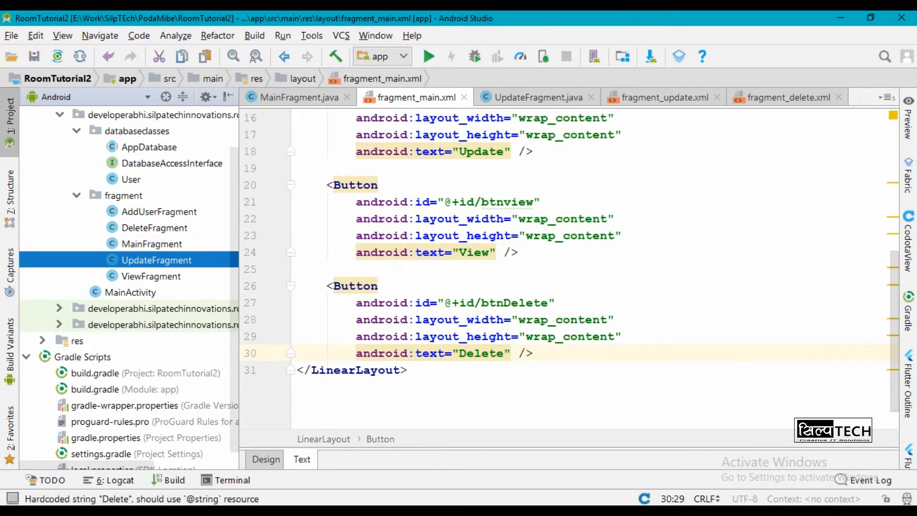
{"action": "left_click", "coordinate": [664, 96]}
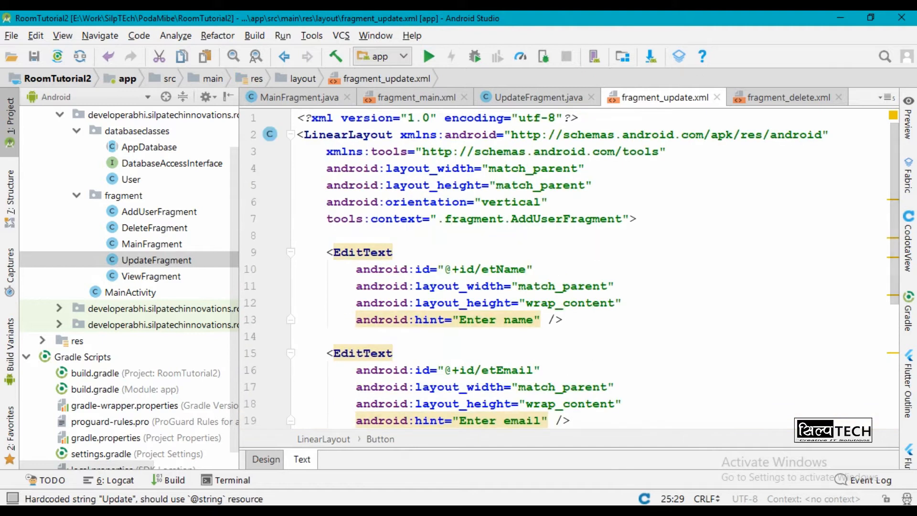
{"action": "scroll", "scroll_direction": "down", "scroll_amount": 3}
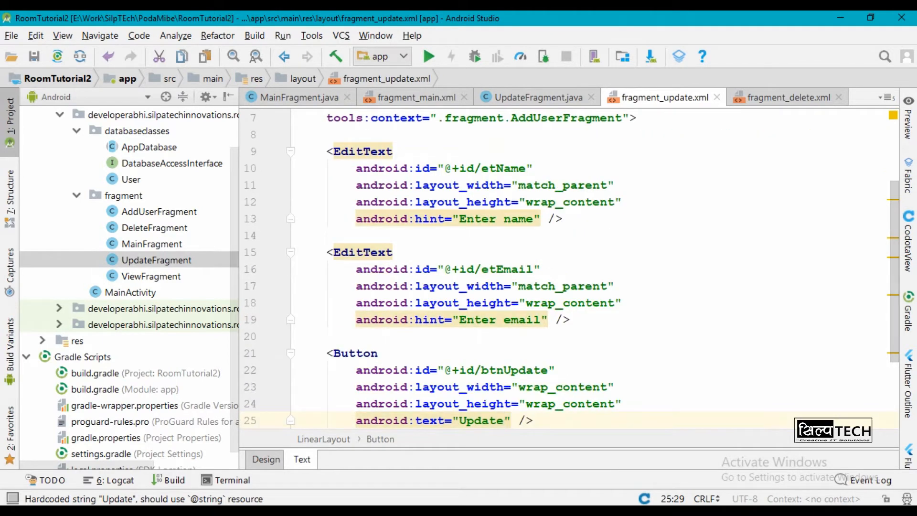
{"action": "scroll", "scroll_direction": "down", "scroll_amount": 3}
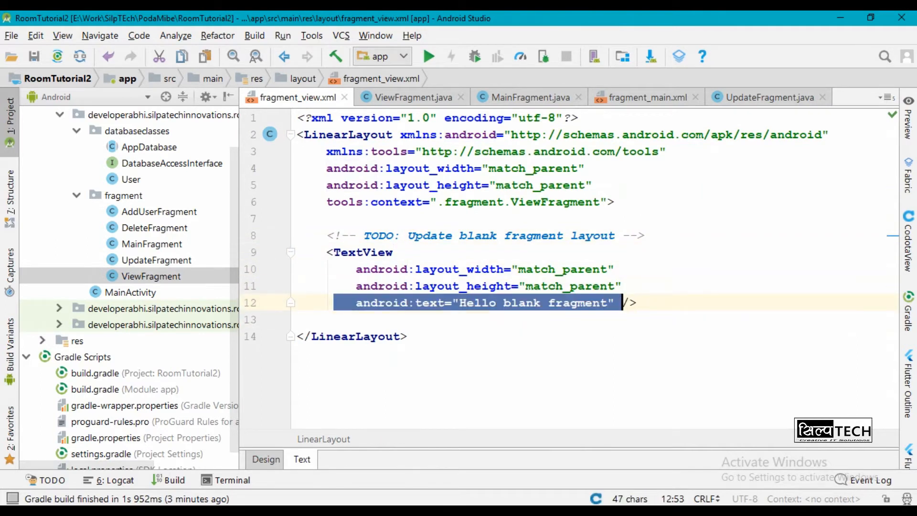
- Replace the TextView's placeholder text with an android:id="@+id/..." attribute
{"action": "key", "text": "Delete"}
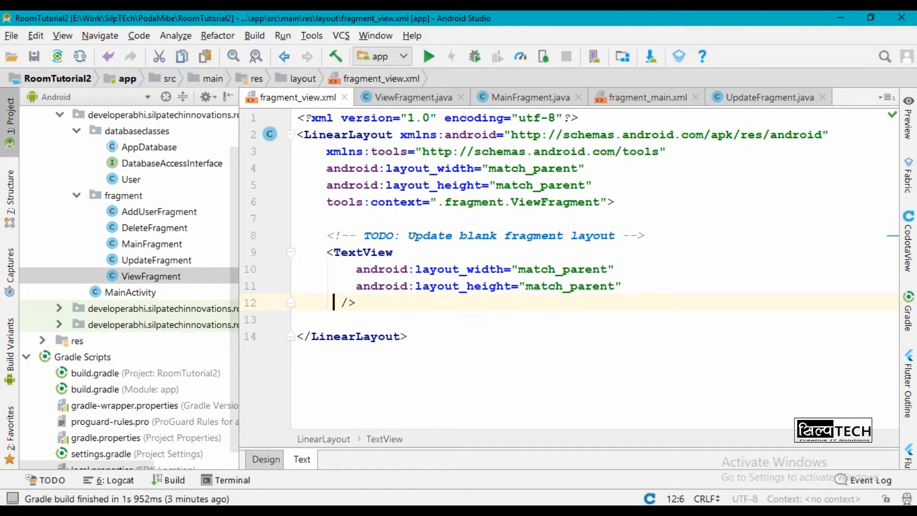
{"action": "type", "text": "android:id=\"@+id/"}
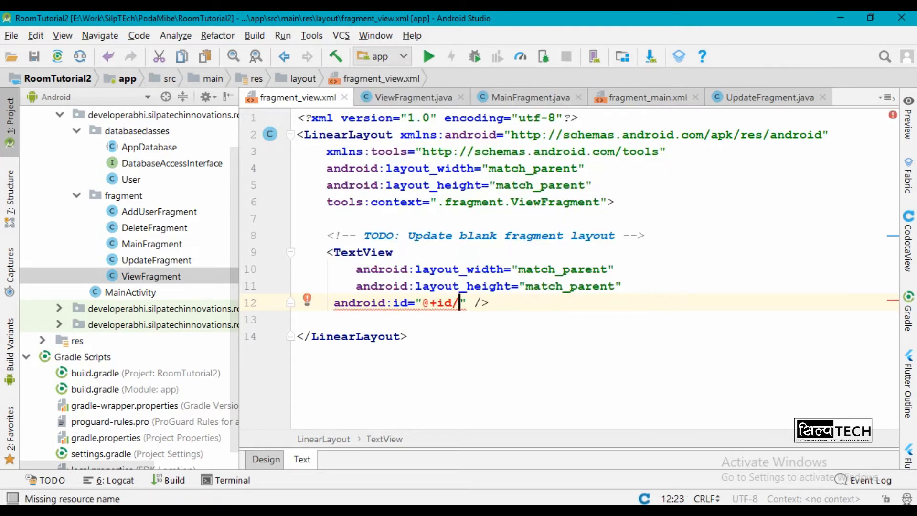
{"action": "type", "text": "re"}
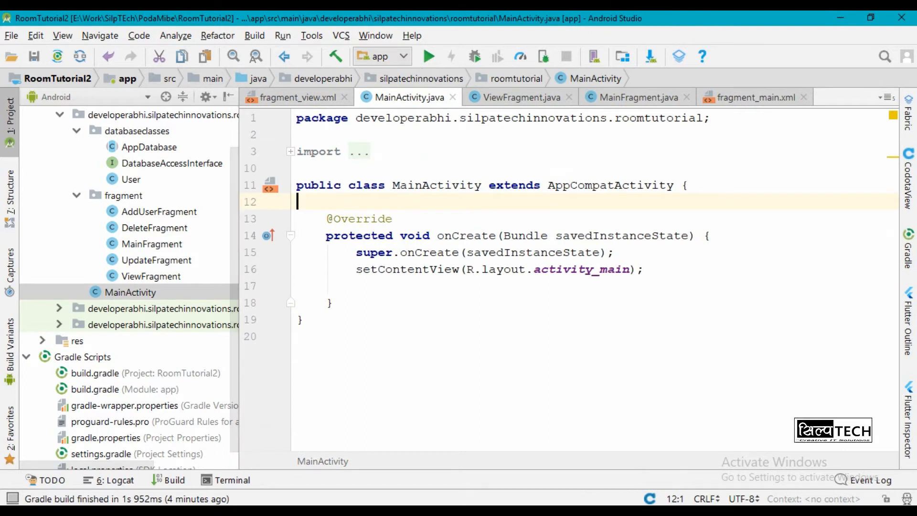
- Declare a static AppDatabase field appDatabase in MainActivity
{"action": "type", "text": "public s"}
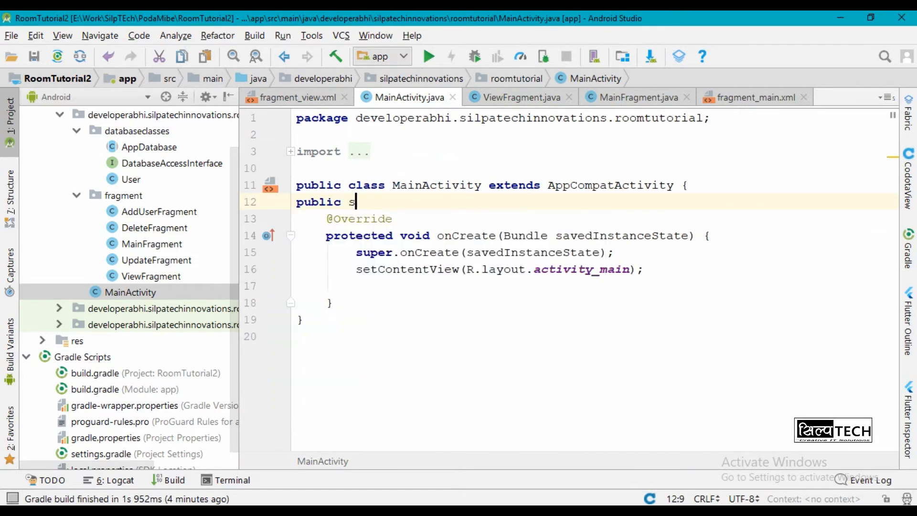
{"action": "type", "text": "tatic"}
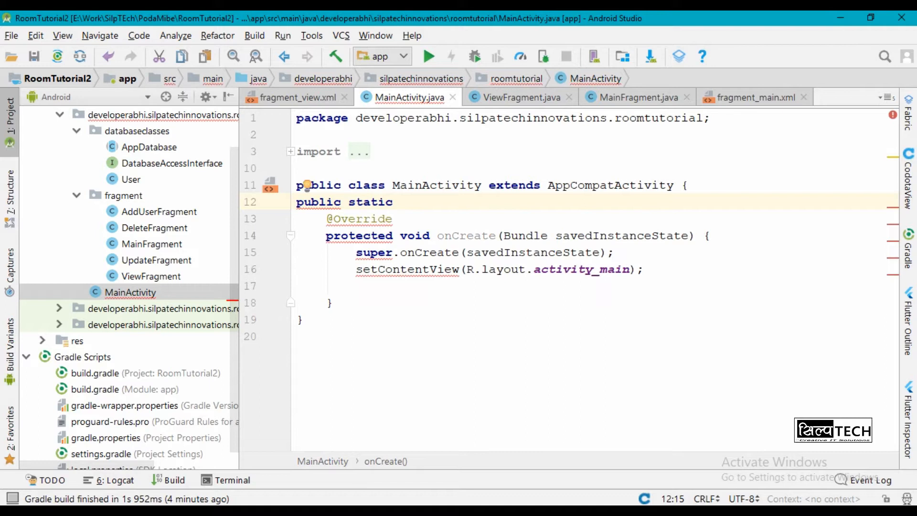
{"action": "type", "text": "AppDatabase"}
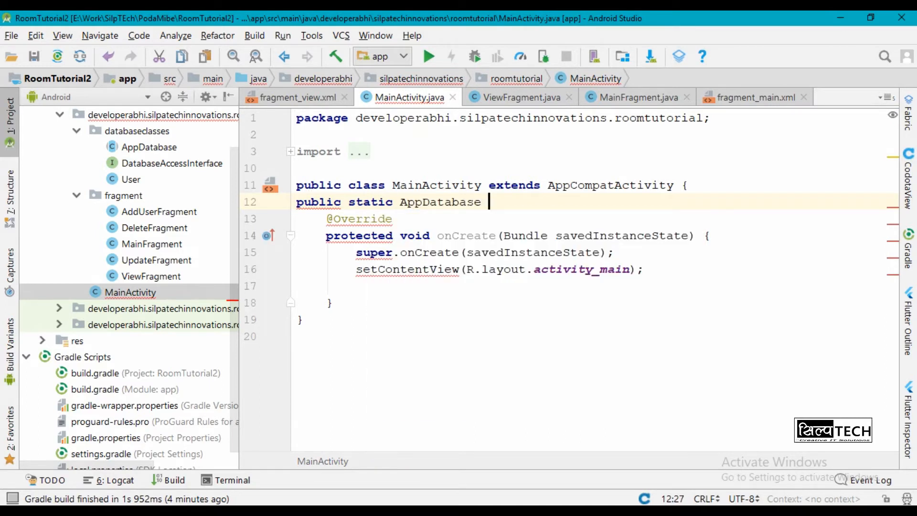
{"action": "type", "text": "appDatabase;"}
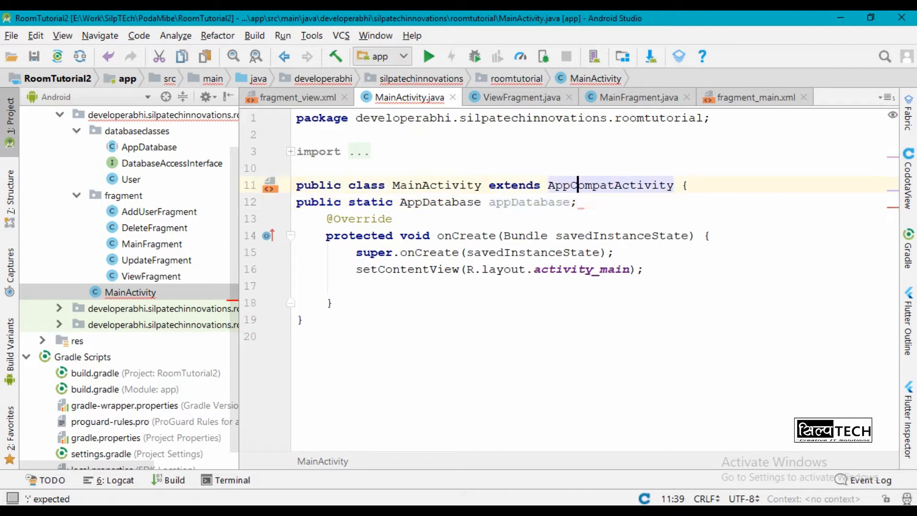
{"action": "type", "text": "app"}
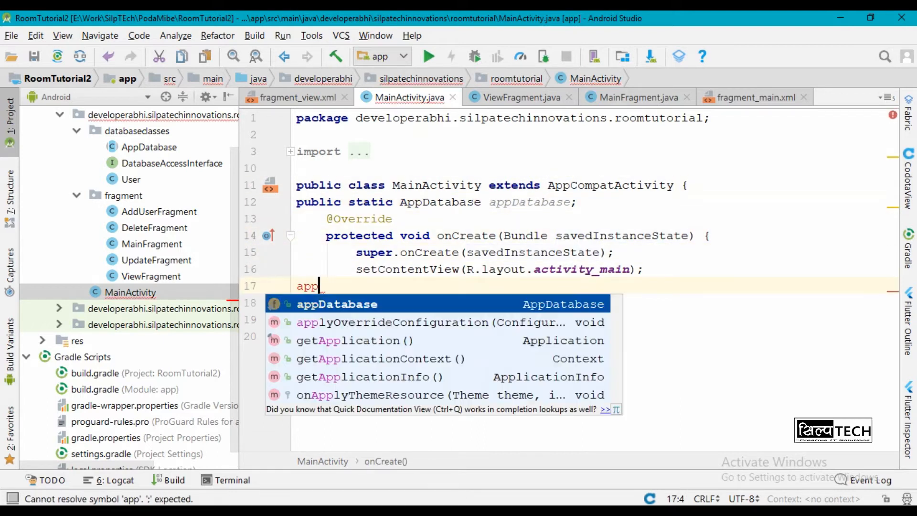
- Build appDatabase with Room.databaseBuilder(this, AppDatabase.class, "userinfo")
{"action": "type", "text": "Database=Room."}
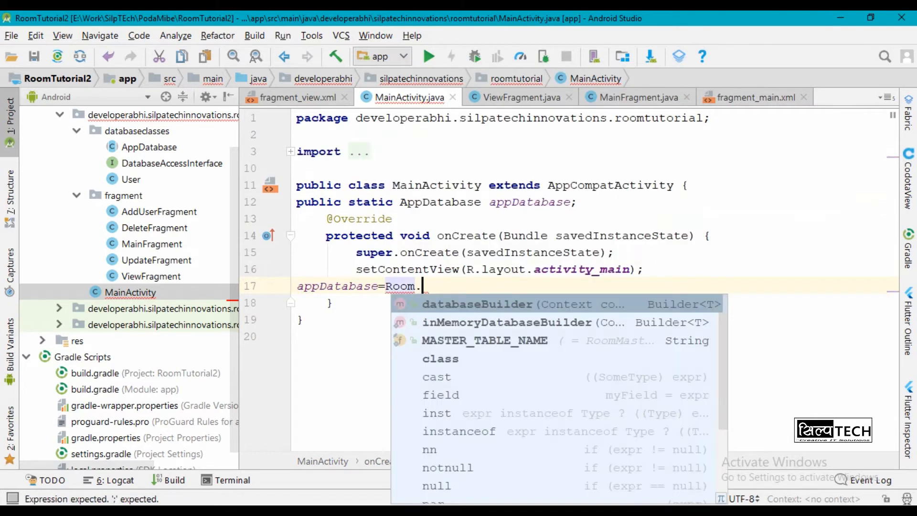
{"action": "left_click", "coordinate": [477, 303]}
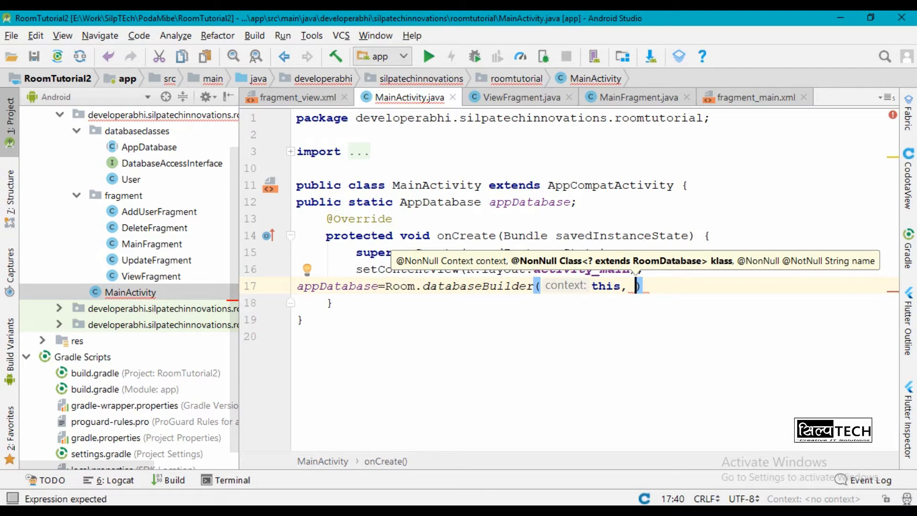
{"action": "type", "text": "AppDatabase.class, \""}
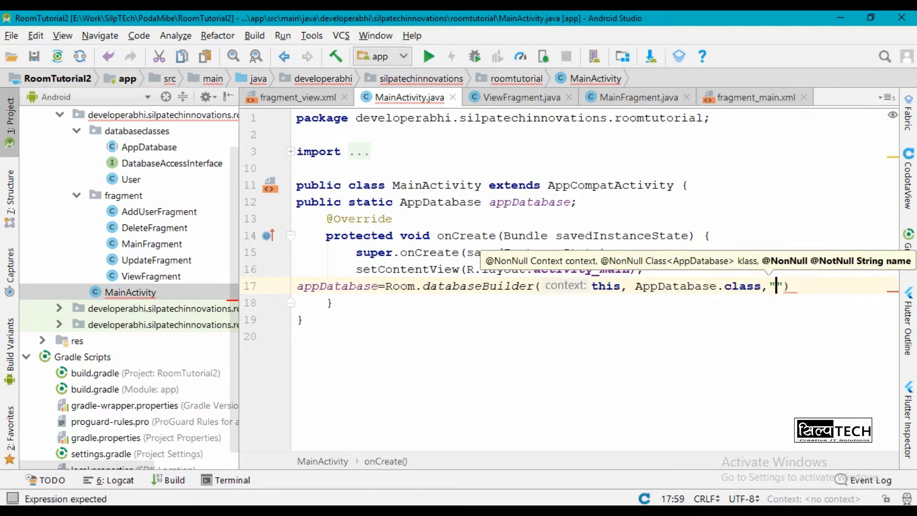
{"action": "type", "text": "userinfo"}
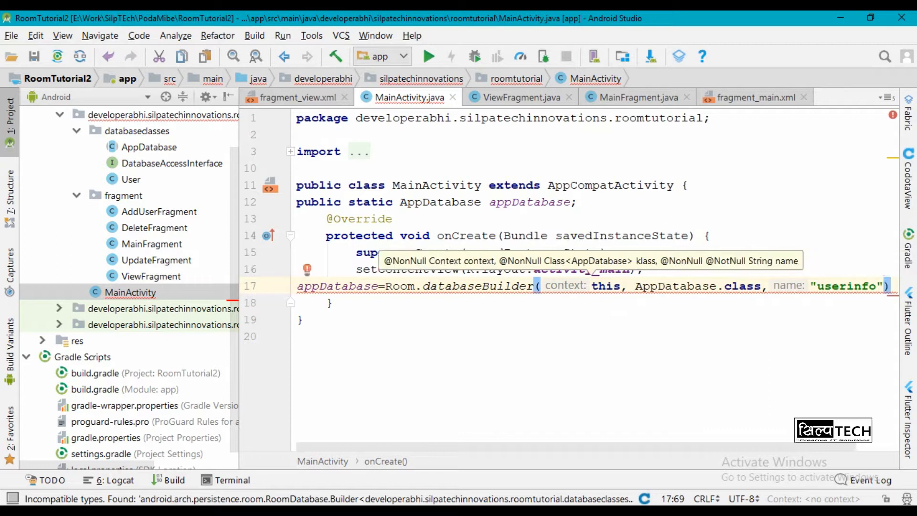
{"action": "type", "text": "."}
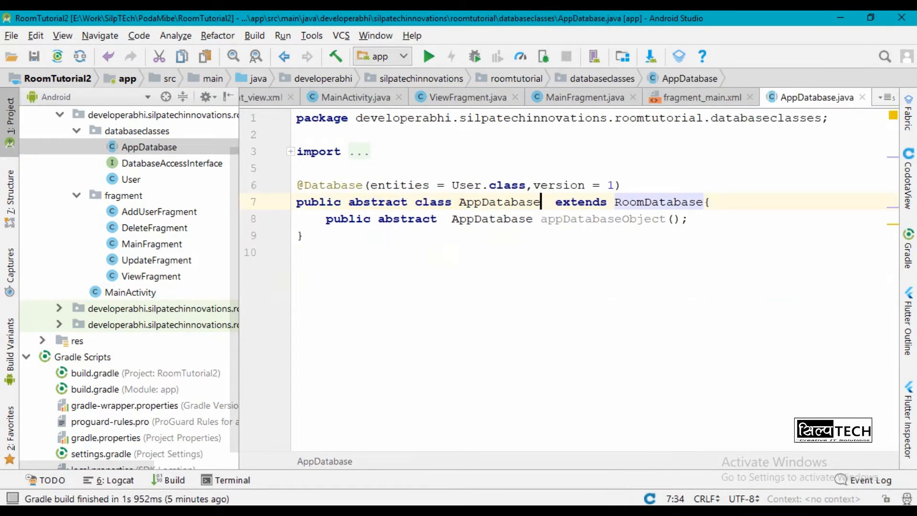
- Return to MainActivity.java at the databaseBuilder line ending with a trailing dot
{"action": "left_click_drag", "start_coordinate": [550, 201], "coordinate": [705, 202]}
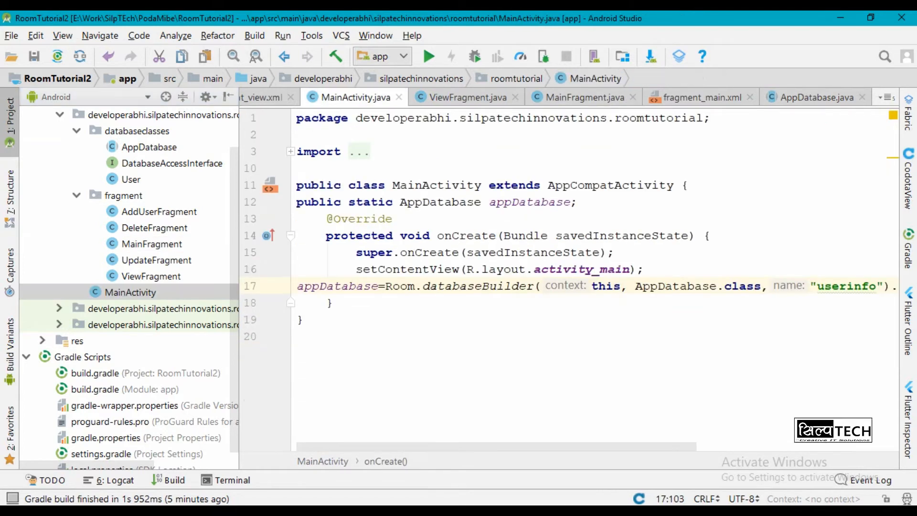
- Declare a public static FragmentManager fm in MainActivity
{"action": "type", "text": "public stat"}
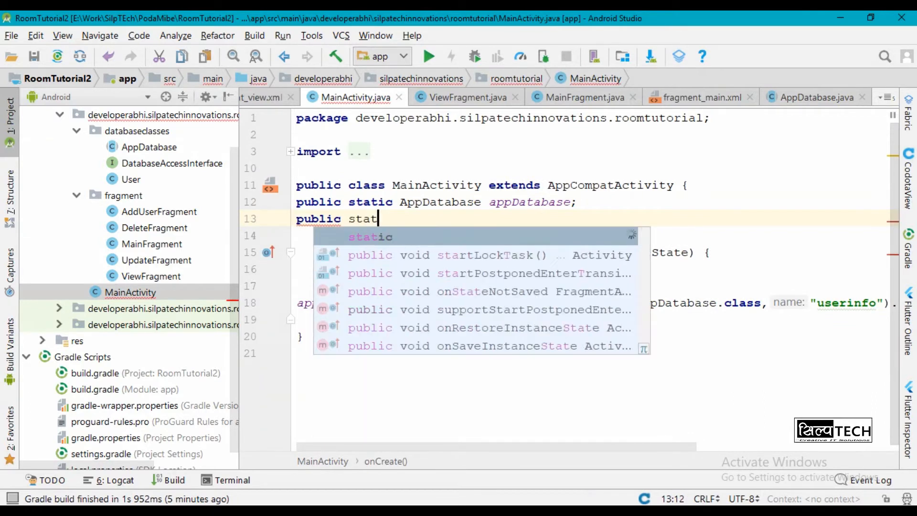
{"action": "type", "text": "ic Frag"}
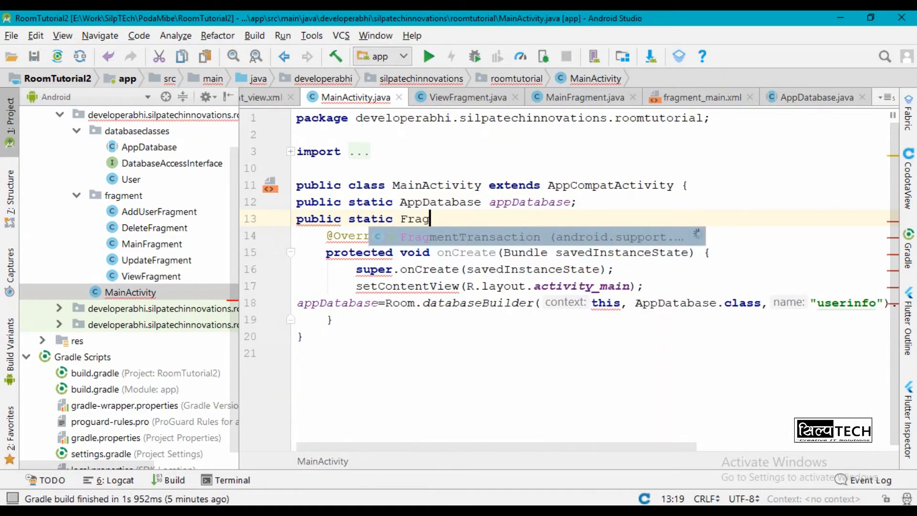
{"action": "type", "text": "mentManager f"}
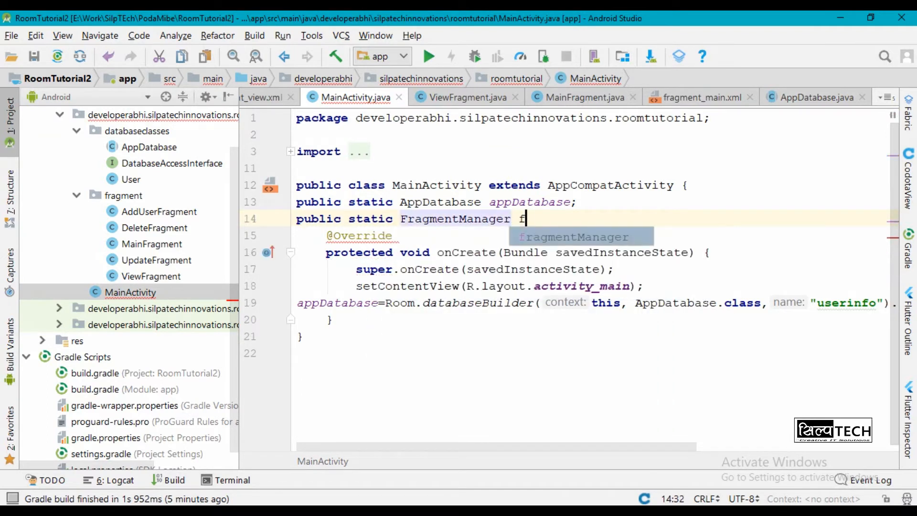
{"action": "type", "text": "m;"}
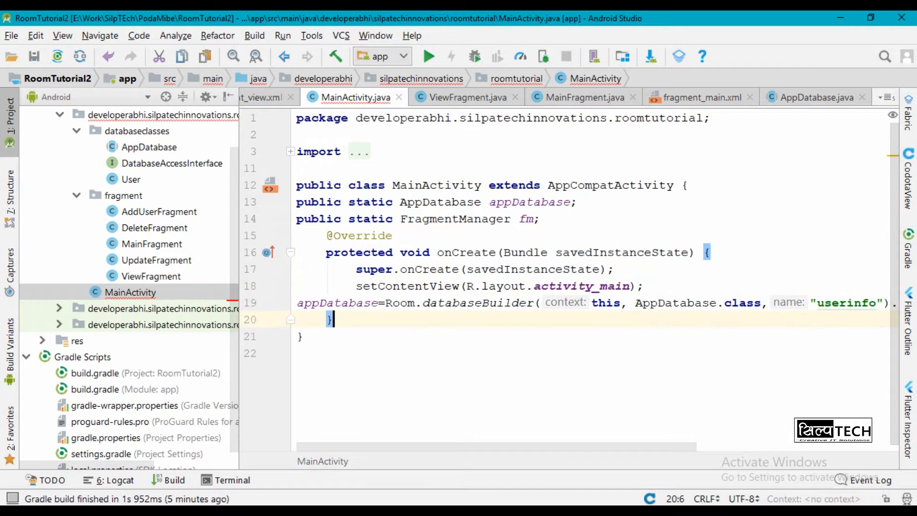
- In onCreate assign fm and add a new MainFragment to R.id.frame in a committed transaction
{"action": "type", "text": "fm="}
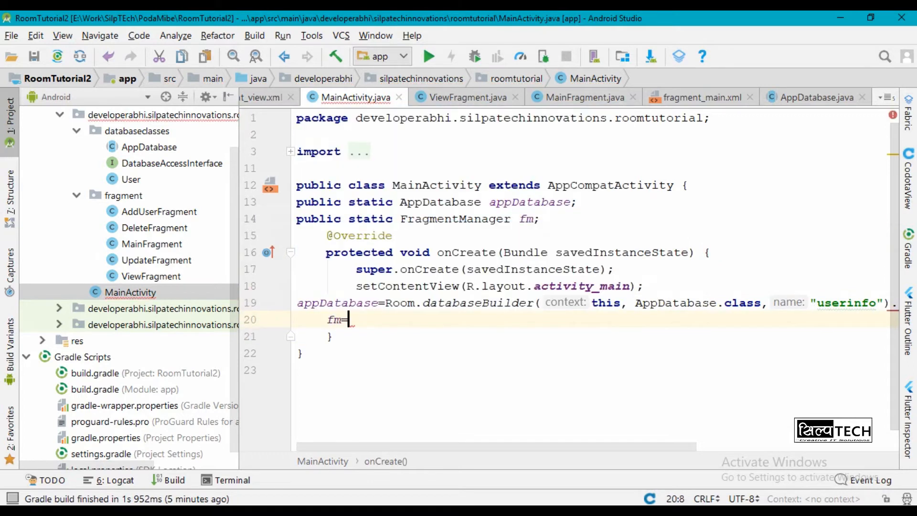
{"action": "type", "text": "getSupportFragmentManager()"}
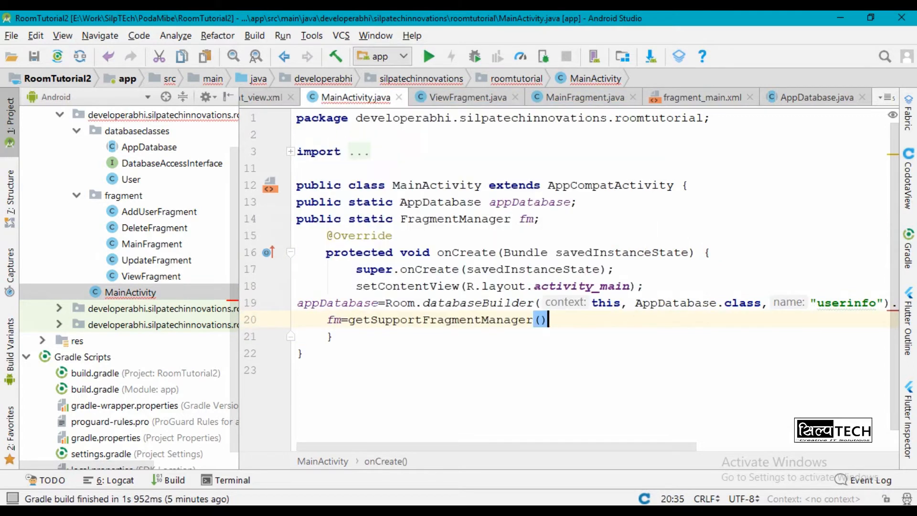
{"action": "type", "text": ".beginTransaction()"}
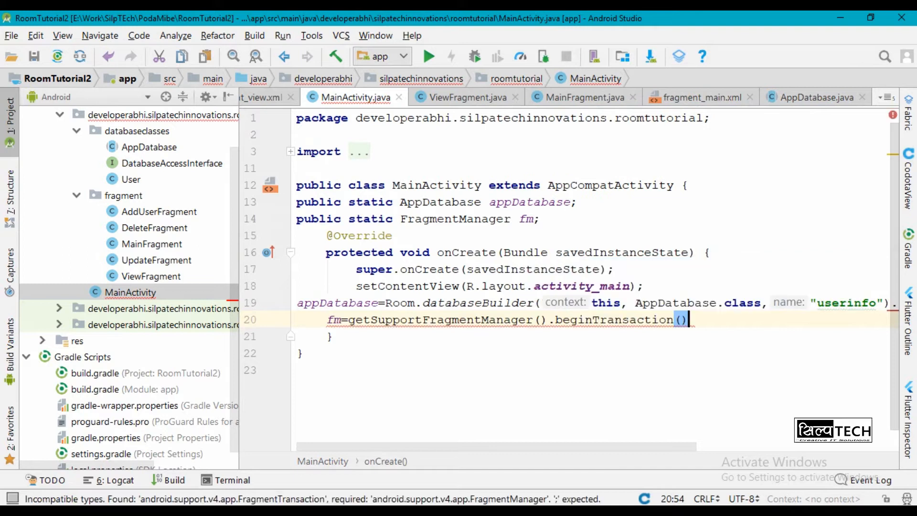
{"action": "type", "text": ".add(R.id."}
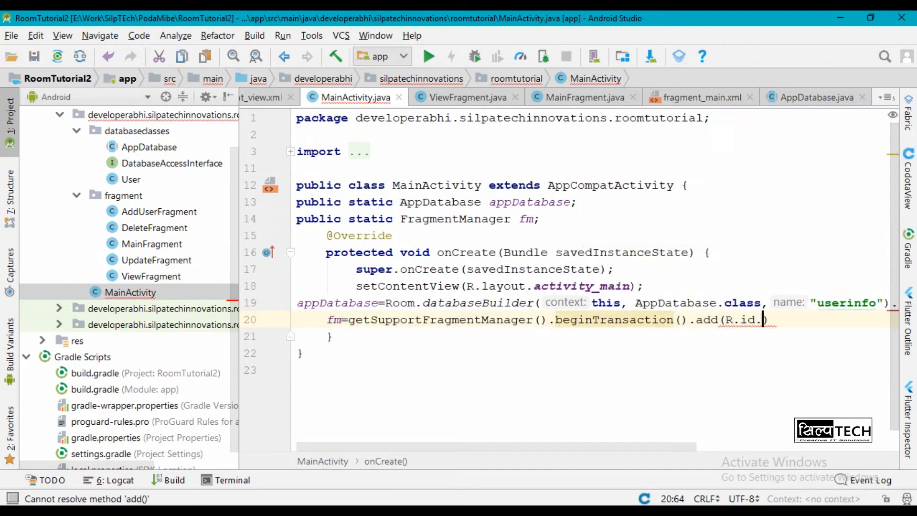
{"action": "type", "text": "frame,"}
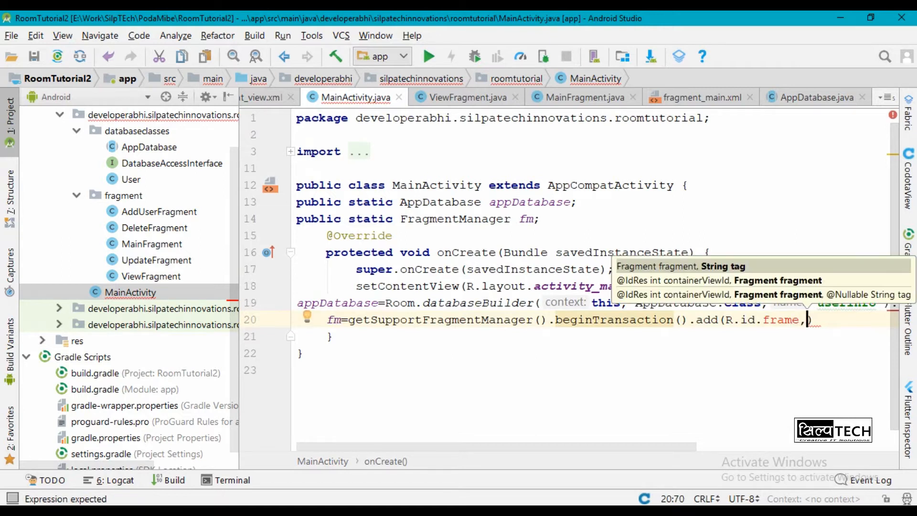
{"action": "type", "text": "new"}
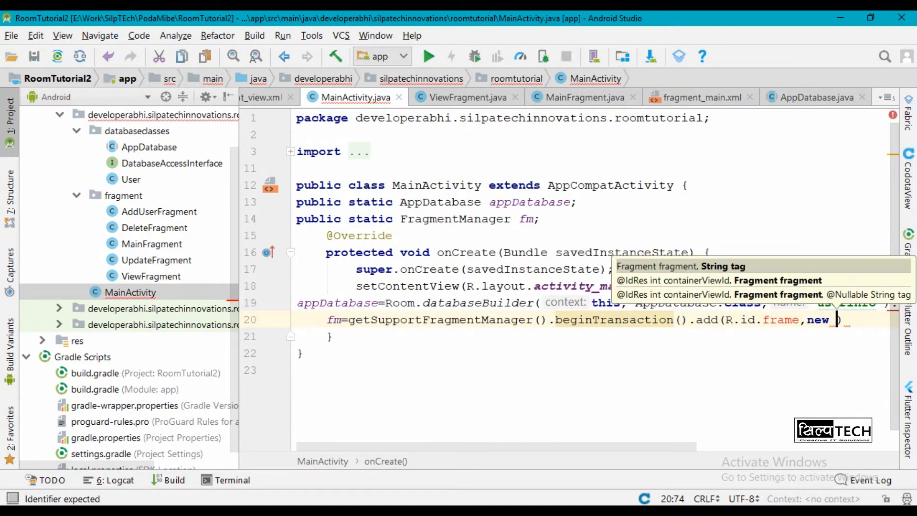
{"action": "type", "text": "MainFragment()"}
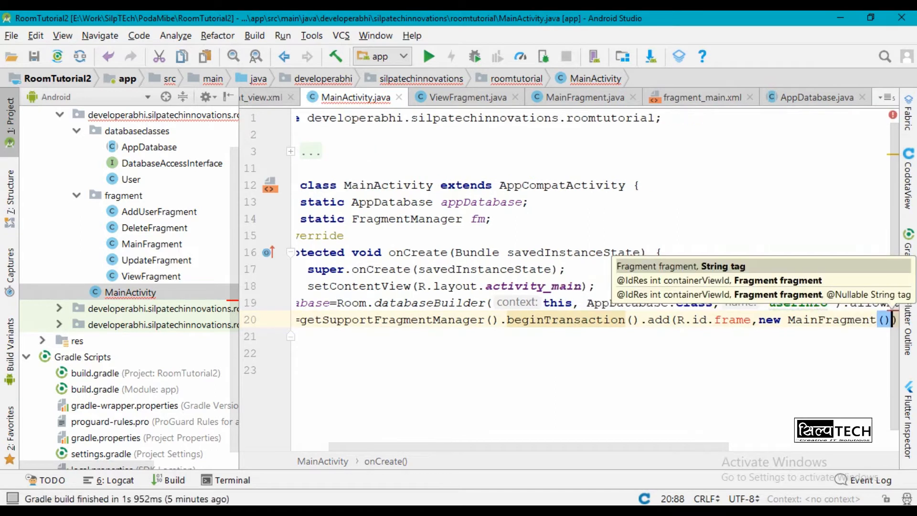
{"action": "type", "text": ".commit();"}
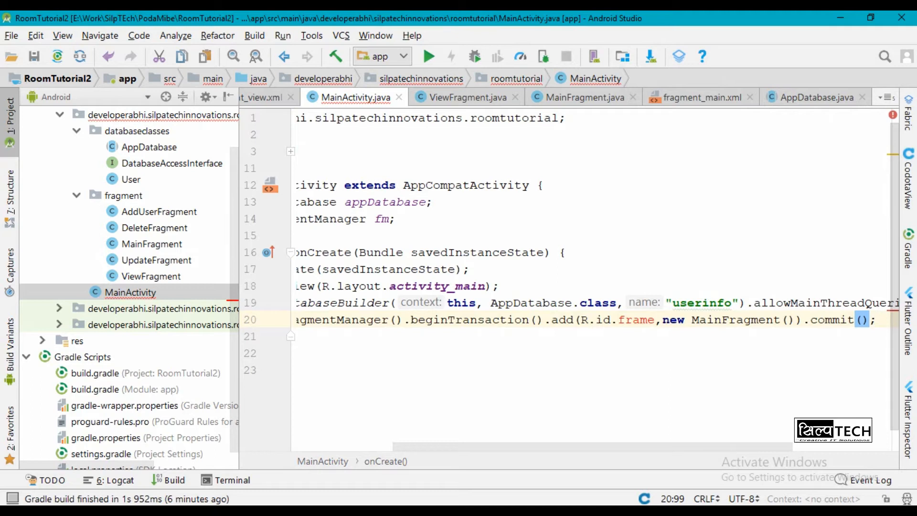
- Add a match_parent FrameLayout with id frame to activity_main.xml's LinearLayout
{"action": "left_click", "coordinate": [269, 97]}
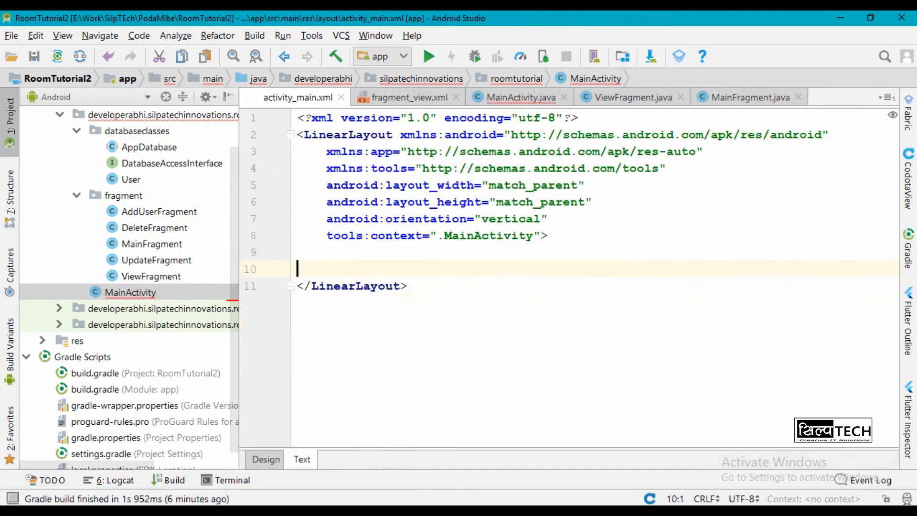
{"action": "type", "text": "<FrameLayout"}
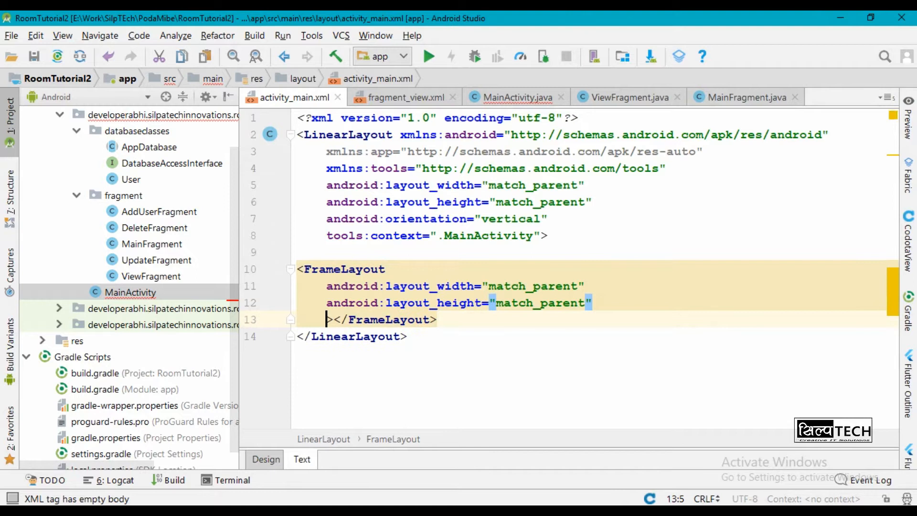
{"action": "type", "text": "android:id=\"@+id/frame\""}
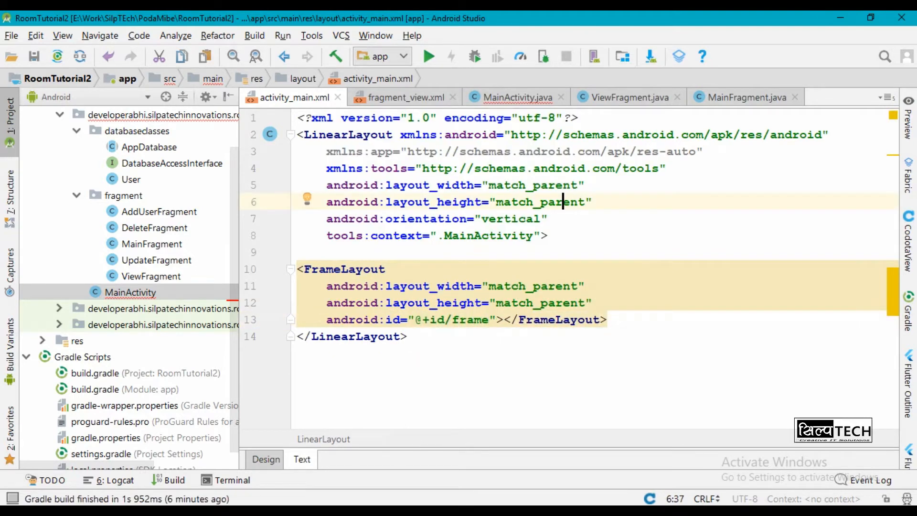
{"action": "left_click", "coordinate": [516, 97]}
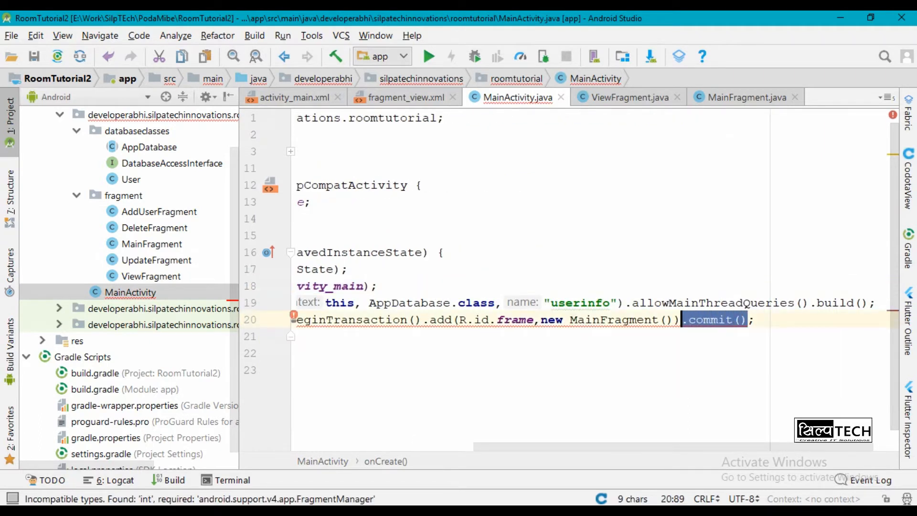
- Assign fm from getSupportFragmentManager separately and commit the MainFragment transaction on its own line
{"action": "key", "text": "Delete"}
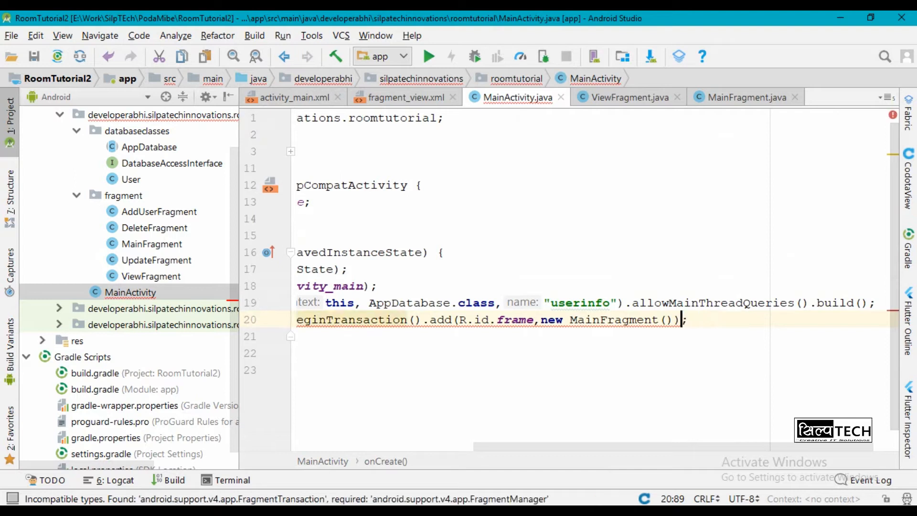
{"action": "type", "text": "."}
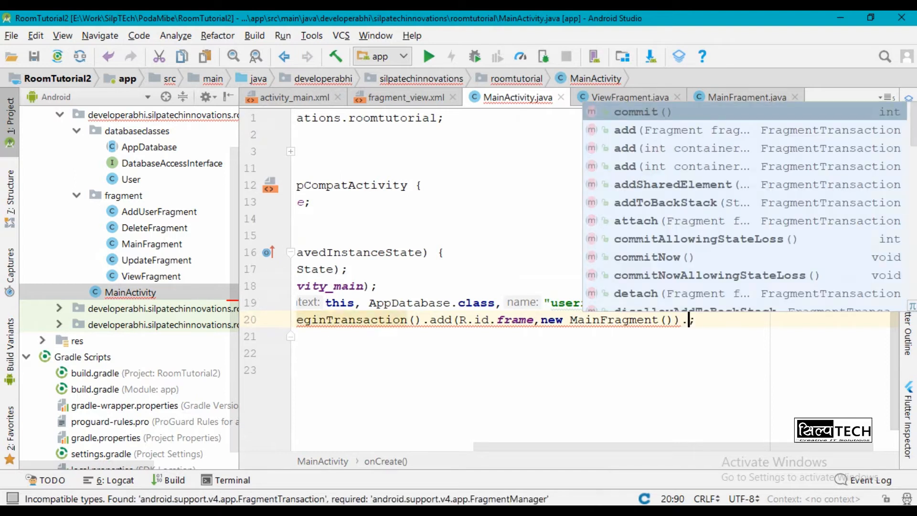
{"action": "type", "text": "commit"}
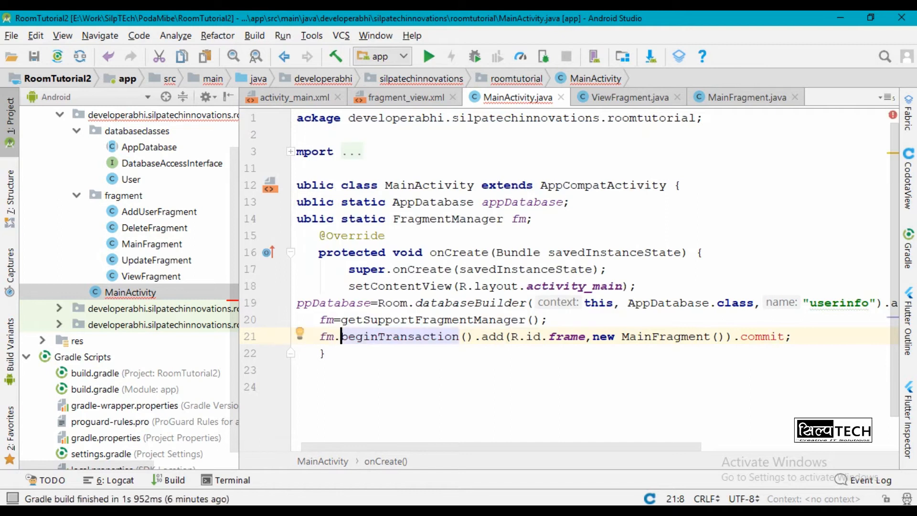
{"action": "left_click", "coordinate": [712, 337]}
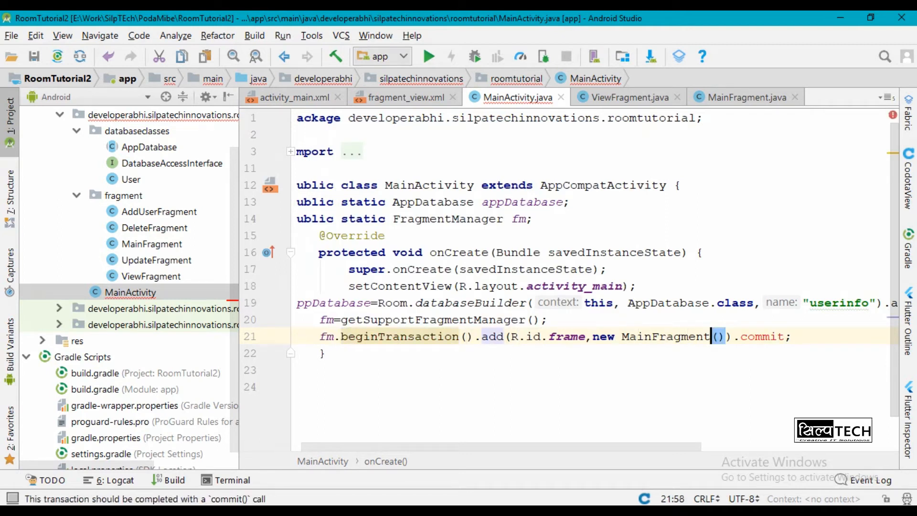
{"action": "type", "text": "()"}
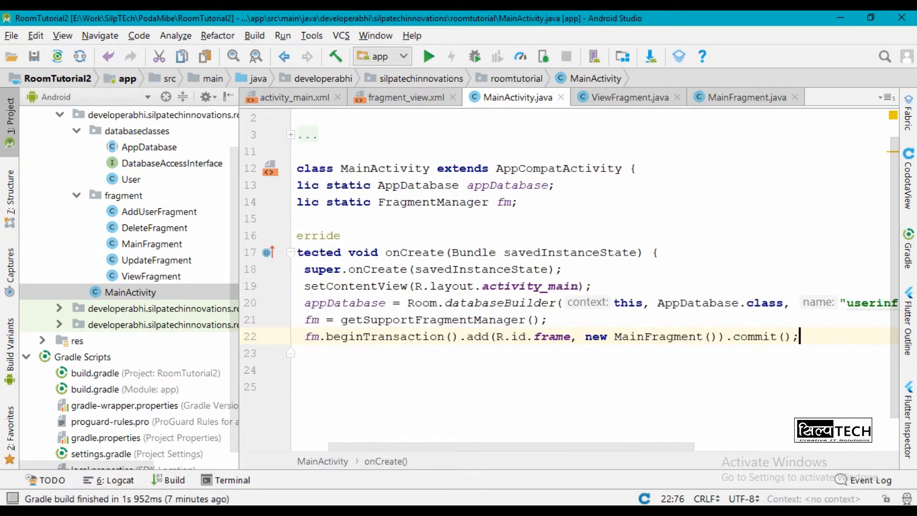
- Declare Buttons add, view, update and delete in MainFragment and override onViewCreated
{"action": "left_click", "coordinate": [744, 98]}
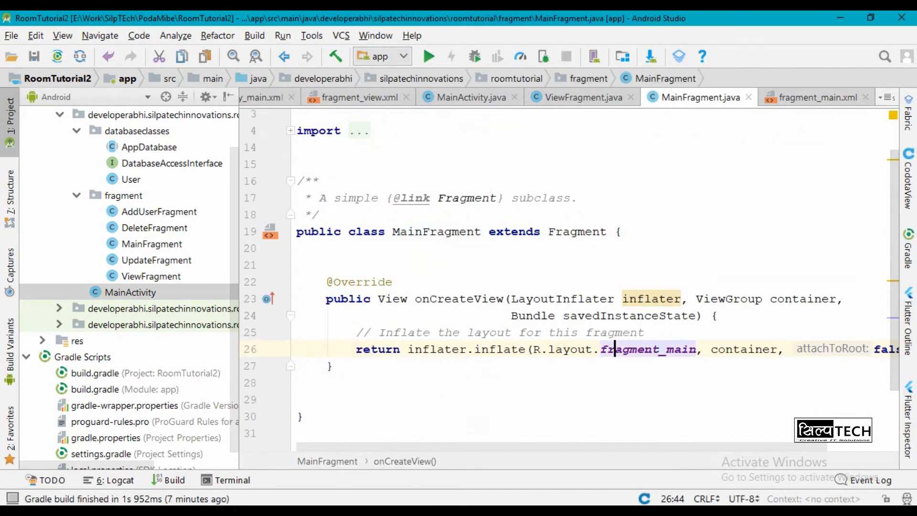
{"action": "type", "text": "Button"}
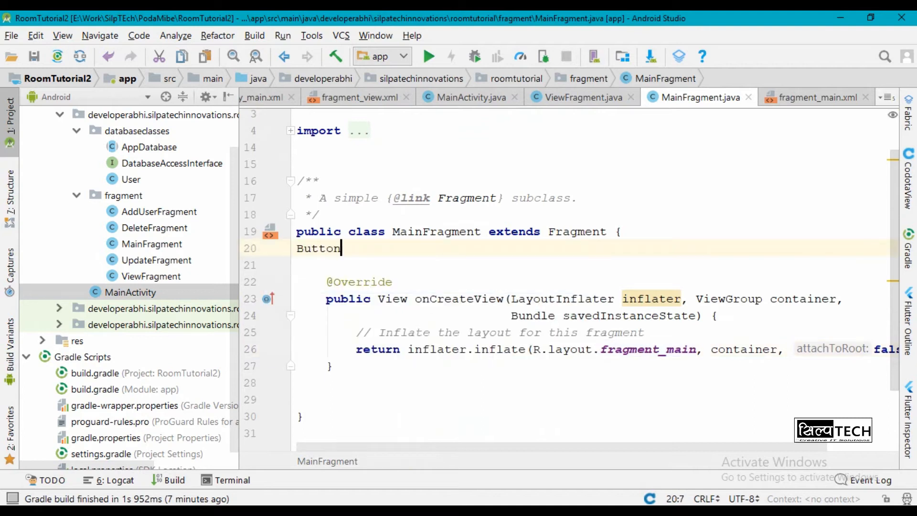
{"action": "type", "text": "add, view, update, de"}
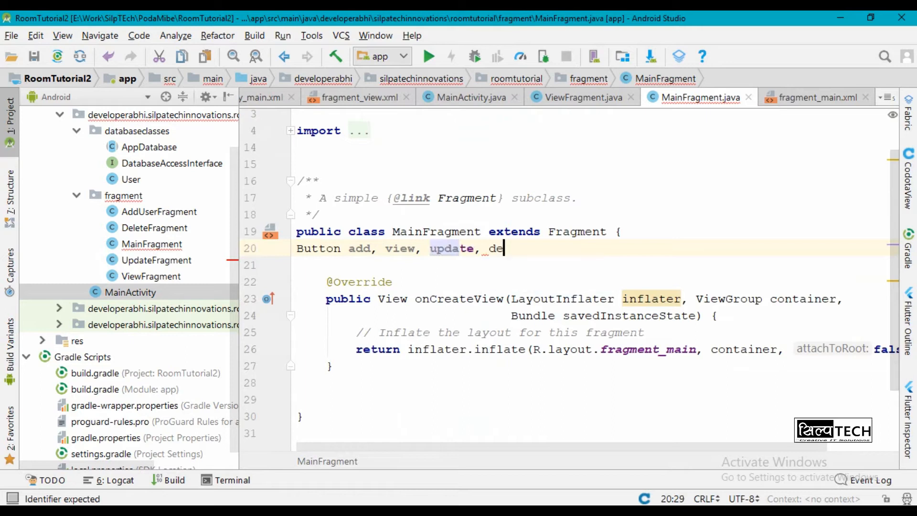
{"action": "type", "text": "lete;"}
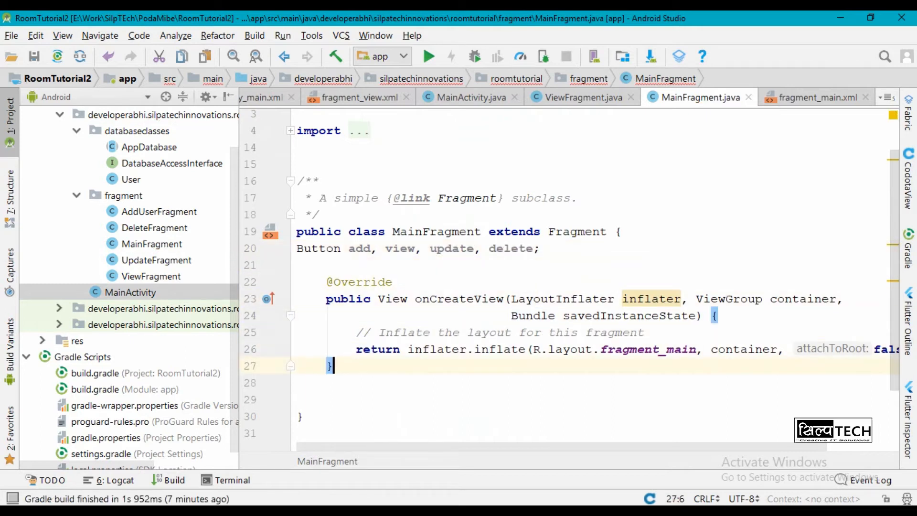
{"action": "type", "text": "onviewCreated(@NonNull View view, @Nullable Bundle savedInstanceSt"}
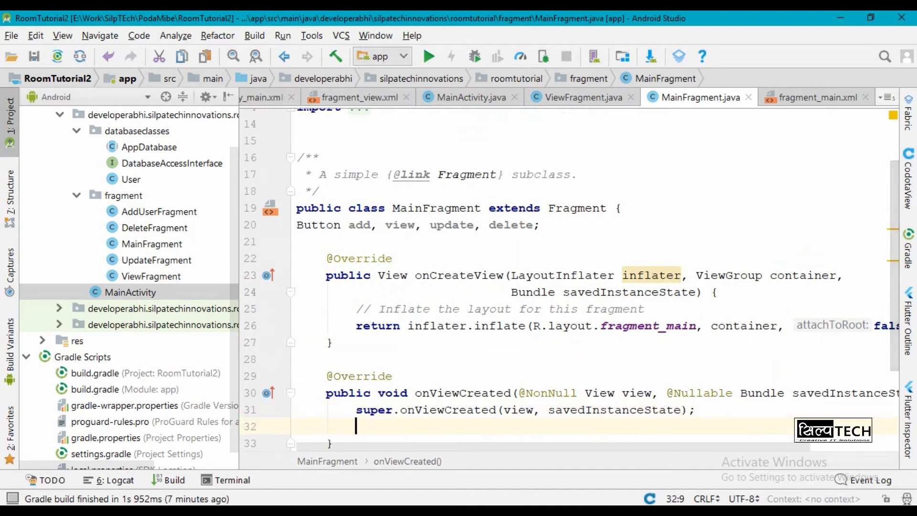
- Bind add, view, update and delete to btnadd, btnview, btnupdate and btnDelete via findViewById
{"action": "type", "text": "add="}
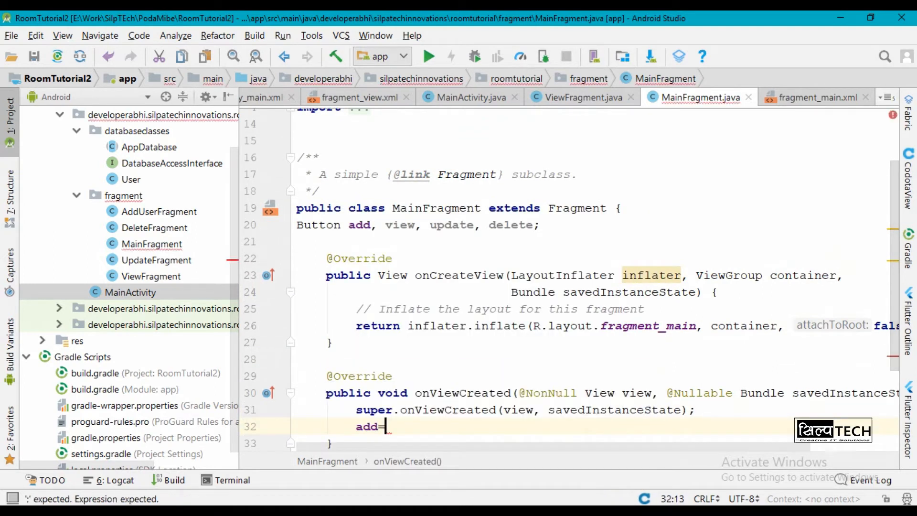
{"action": "type", "text": "view.findViewById(R."}
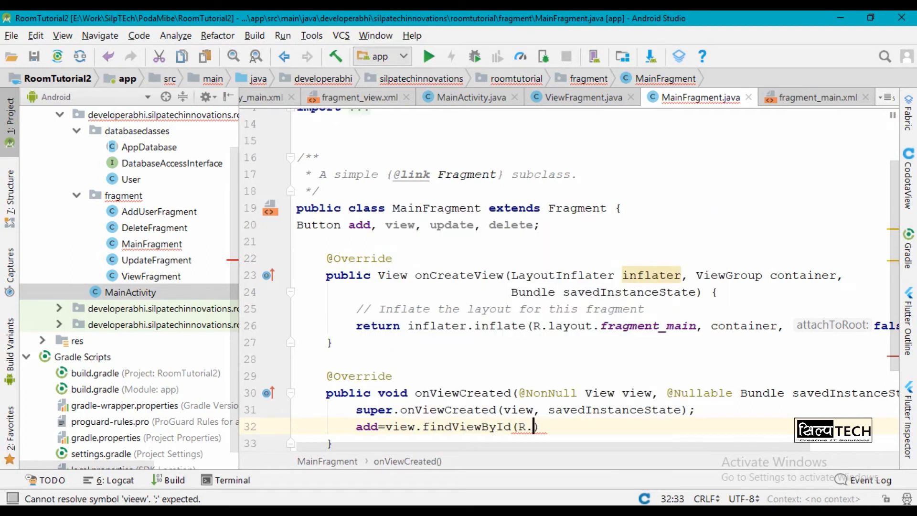
{"action": "type", "text": "id.btnadd"}
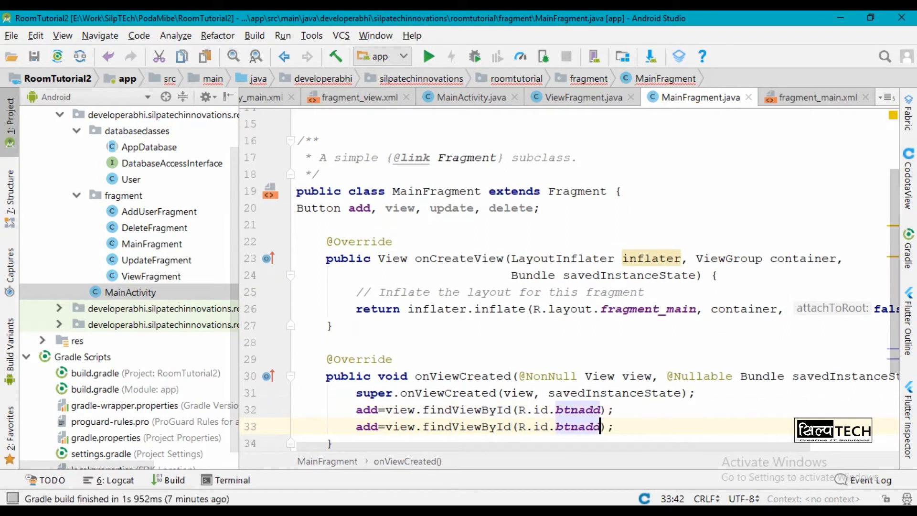
{"action": "type", "text": "view"}
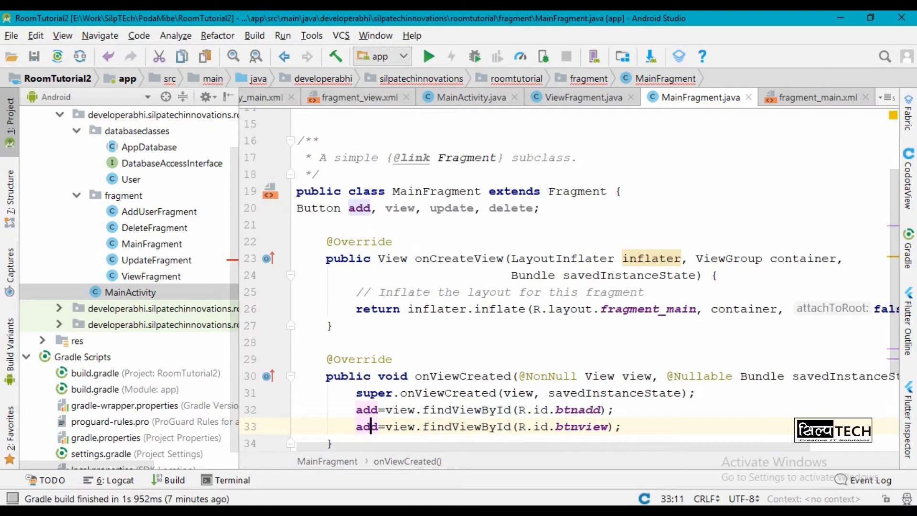
{"action": "type", "text": "view"}
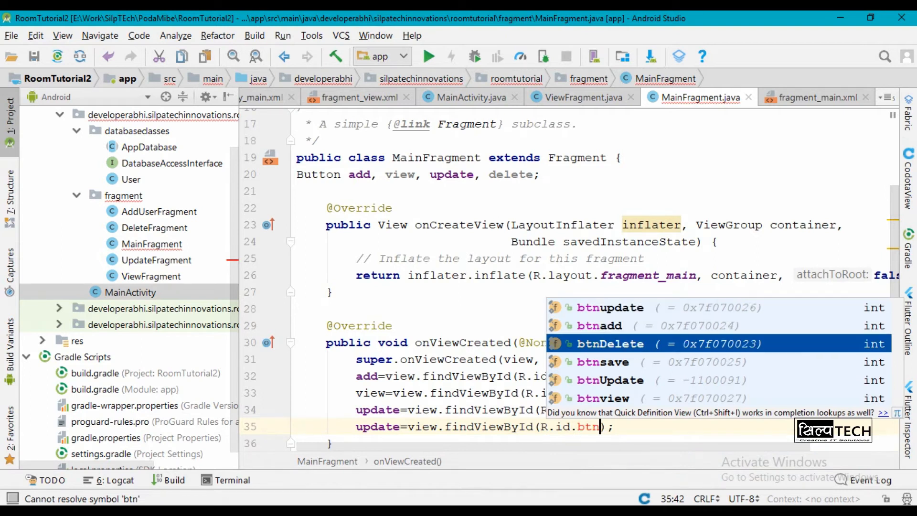
{"action": "key", "text": "Enter"}
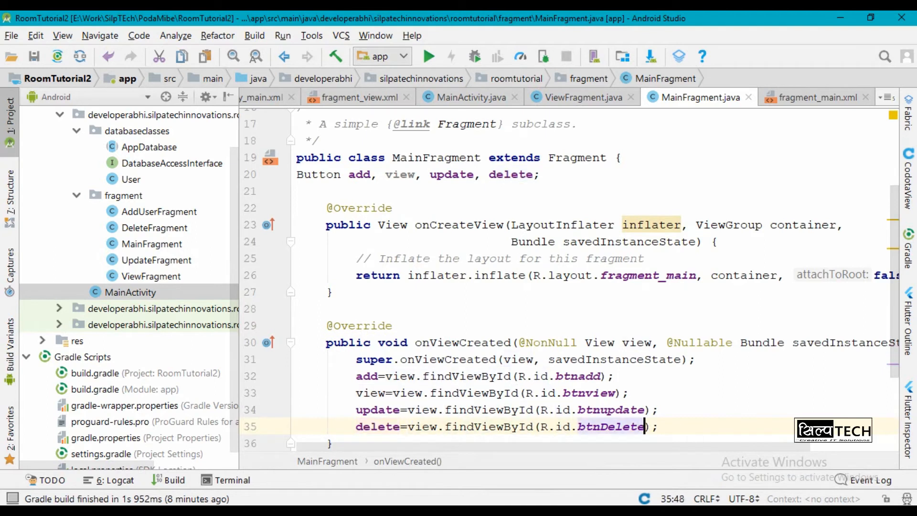
- Attach a setOnClickListener with an empty onClick to the add button
{"action": "type", "text": "add"}
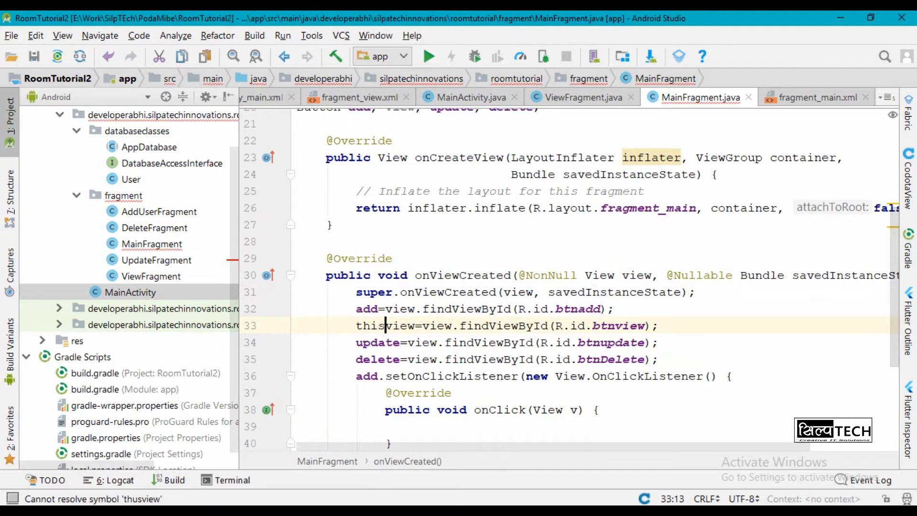
{"action": "type", "text": "."}
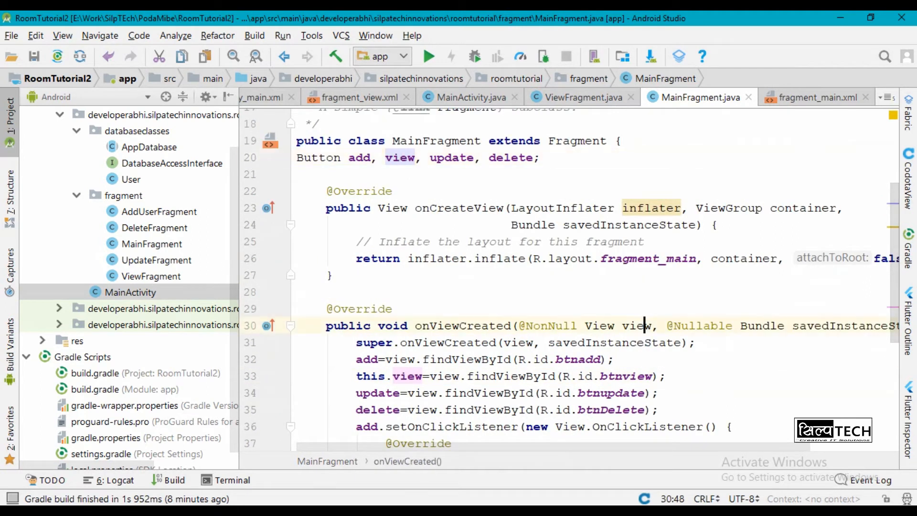
{"action": "left_click", "coordinate": [637, 326]}
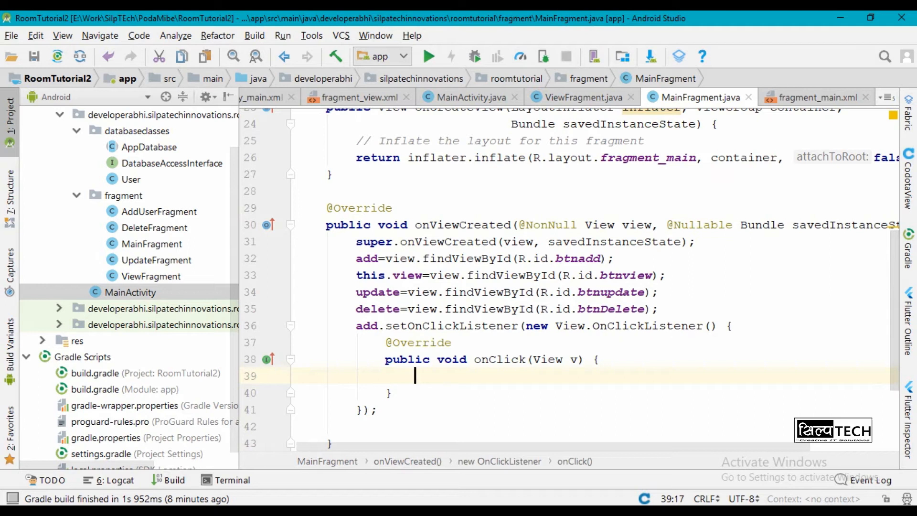
- In onClick replace R.id.frame with a new AddUserFragment via MainActivity.fm, addToBackStack(null) and commit
{"action": "type", "text": "MainActivity"}
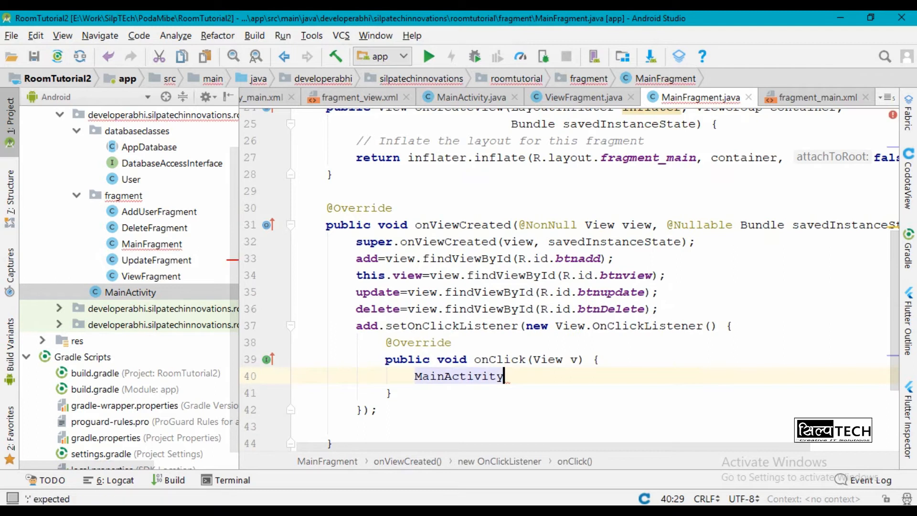
{"action": "type", "text": ".fm."}
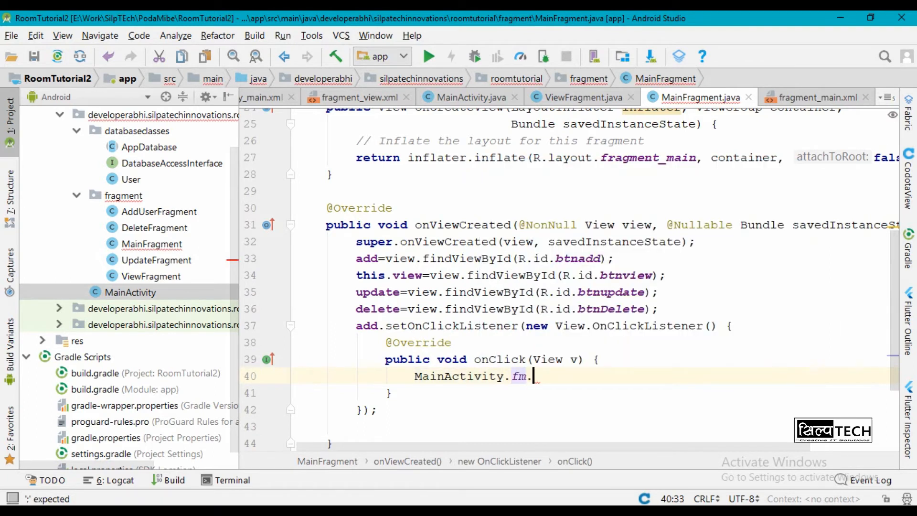
{"action": "type", "text": "beginTransaction()."}
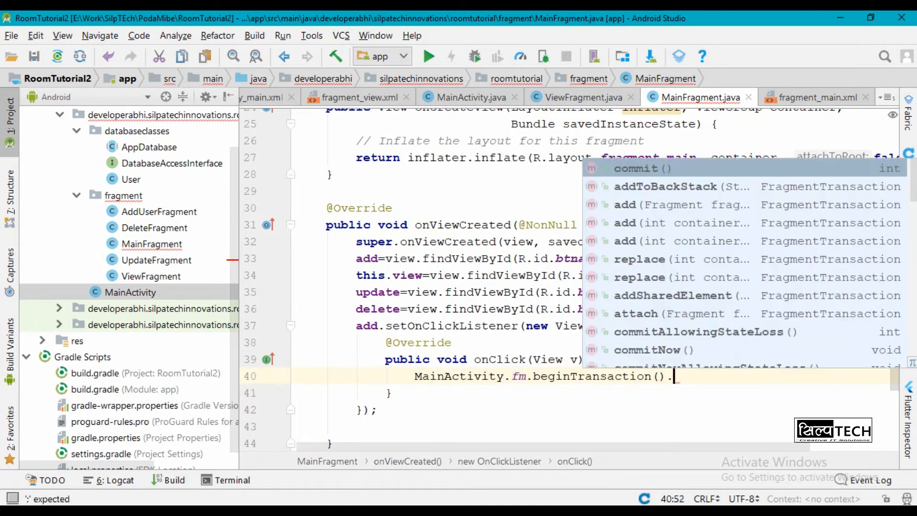
{"action": "type", "text": "replace("}
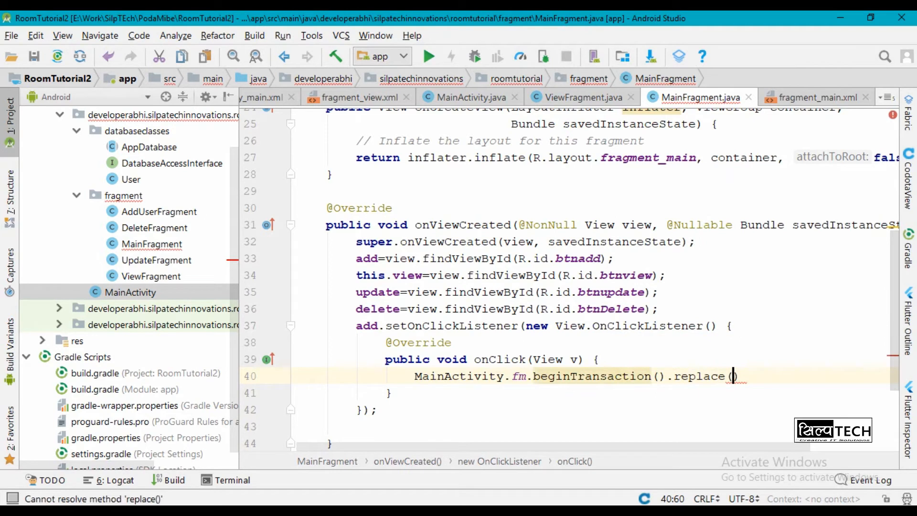
{"action": "type", "text": "R.id.fr"}
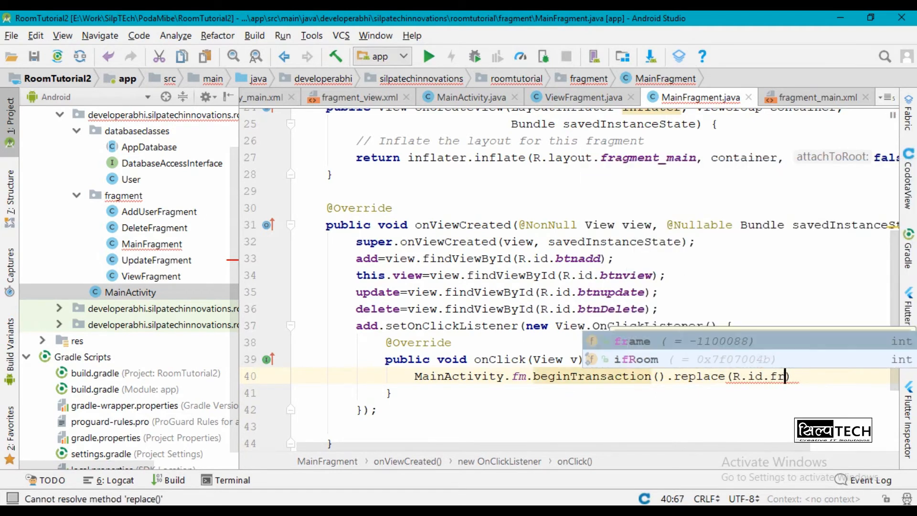
{"action": "type", "text": "frame,"}
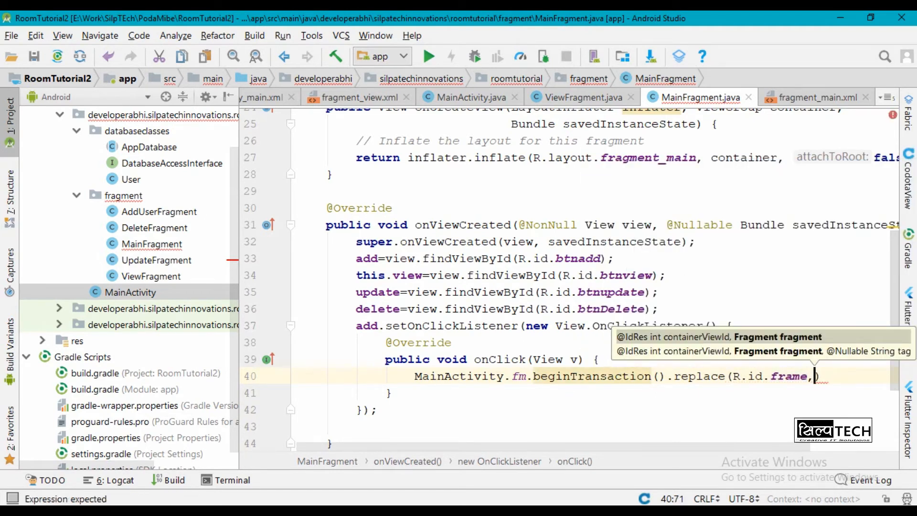
{"action": "type", "text": "new AddUserFragment("}
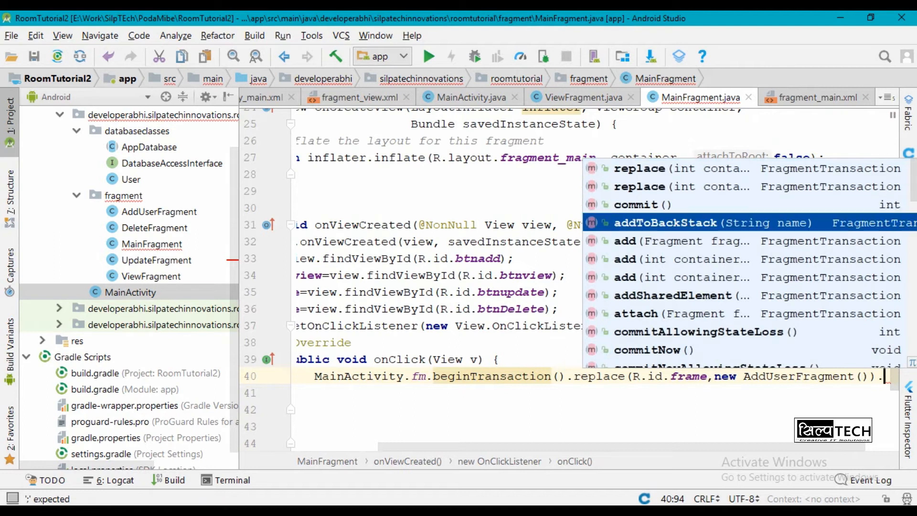
{"action": "left_click", "coordinate": [665, 223]}
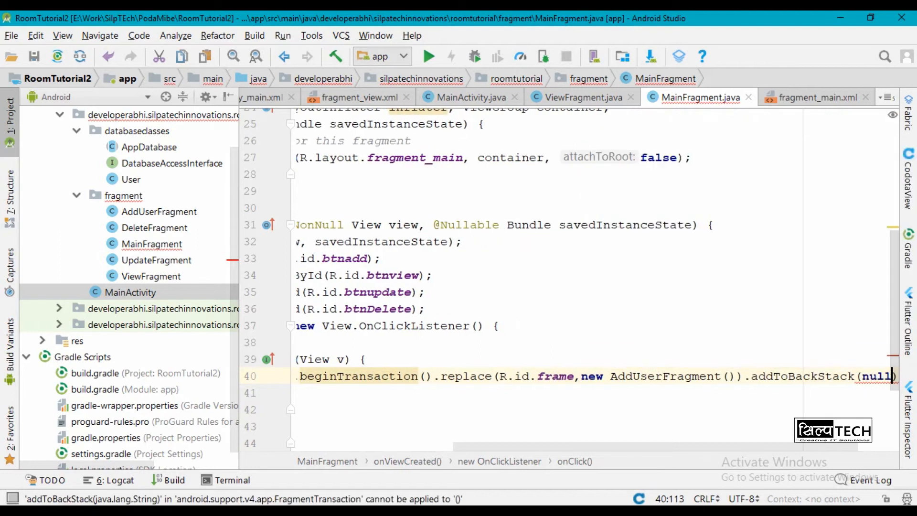
{"action": "type", "text": ".c"}
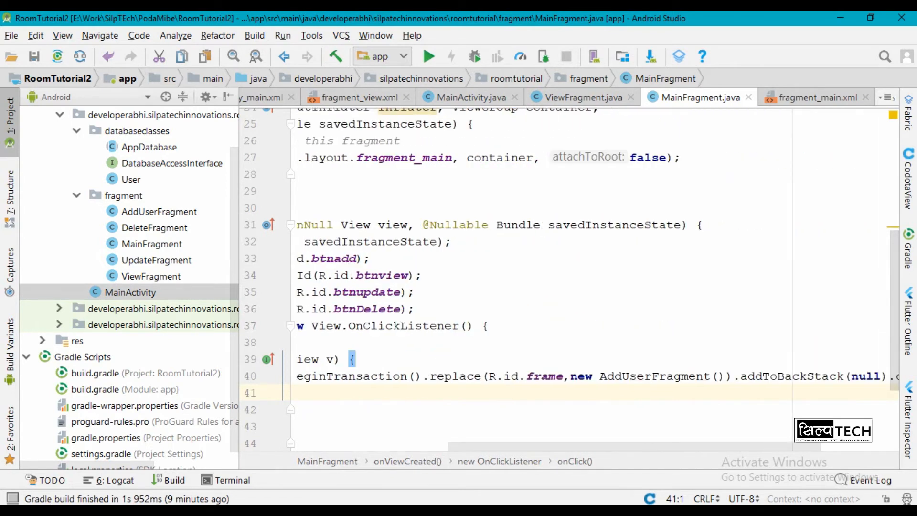
{"action": "mouse_move", "coordinate": [654, 376]}
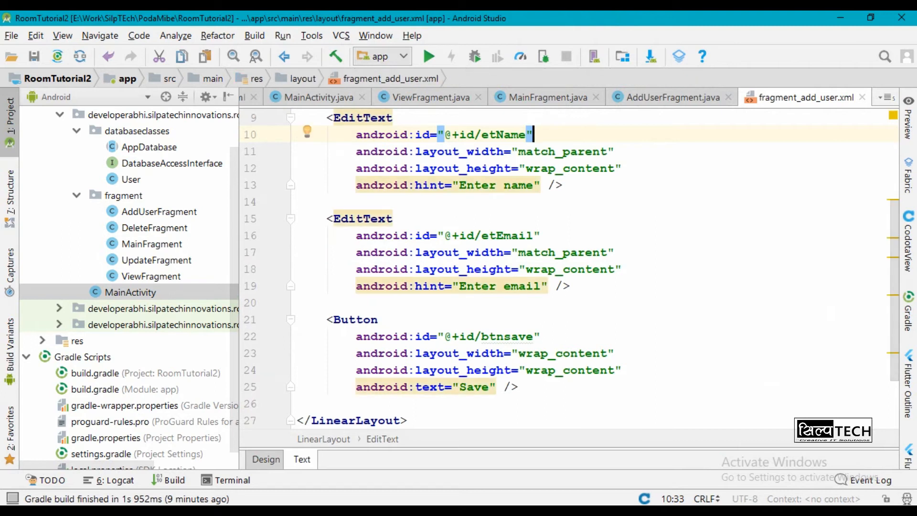
- Declare EditText fields name and email in AddUserFragment
{"action": "left_click", "coordinate": [670, 97]}
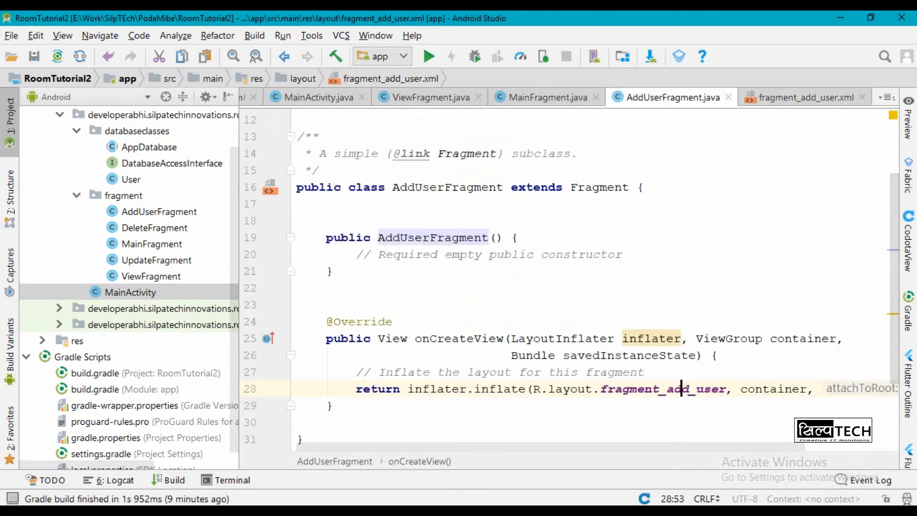
{"action": "type", "text": "EditText"}
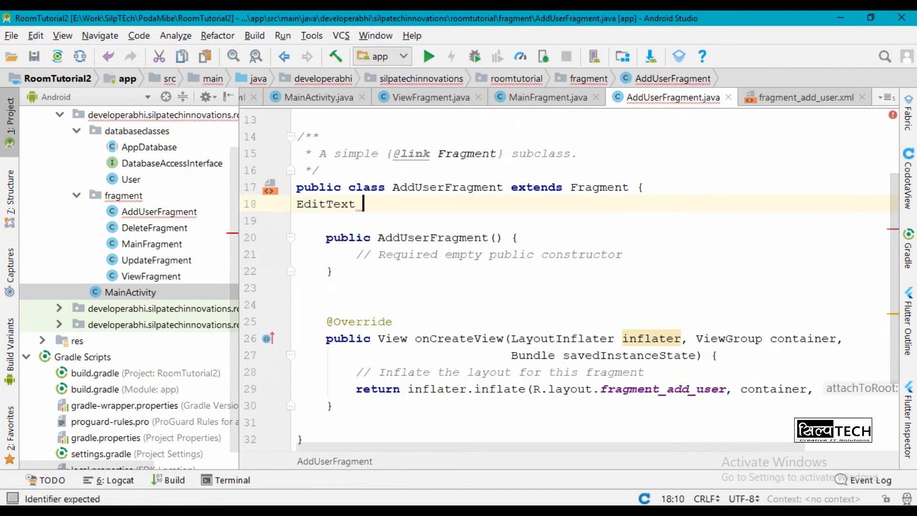
{"action": "type", "text": "name, user"}
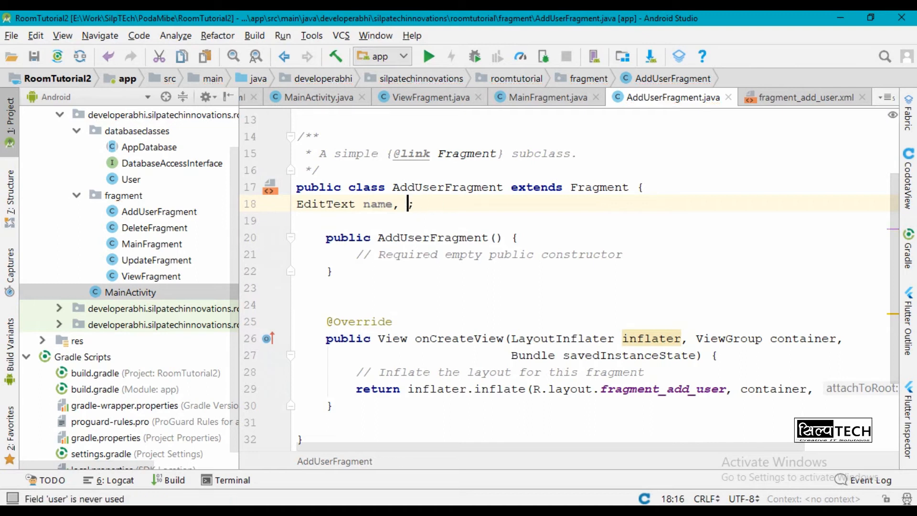
{"action": "type", "text": "email"}
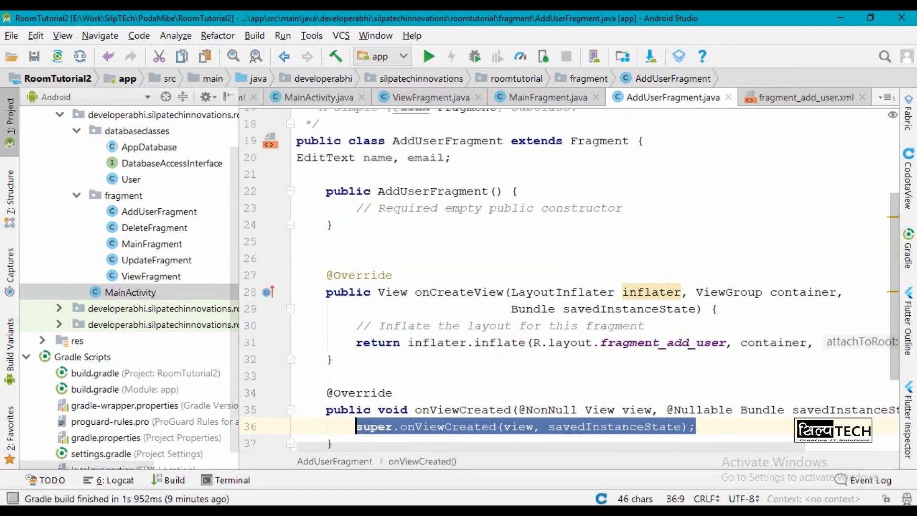
- Bind name to R.id.etName and email to R.id.etEmail in onViewCreated
{"action": "type", "text": "name="}
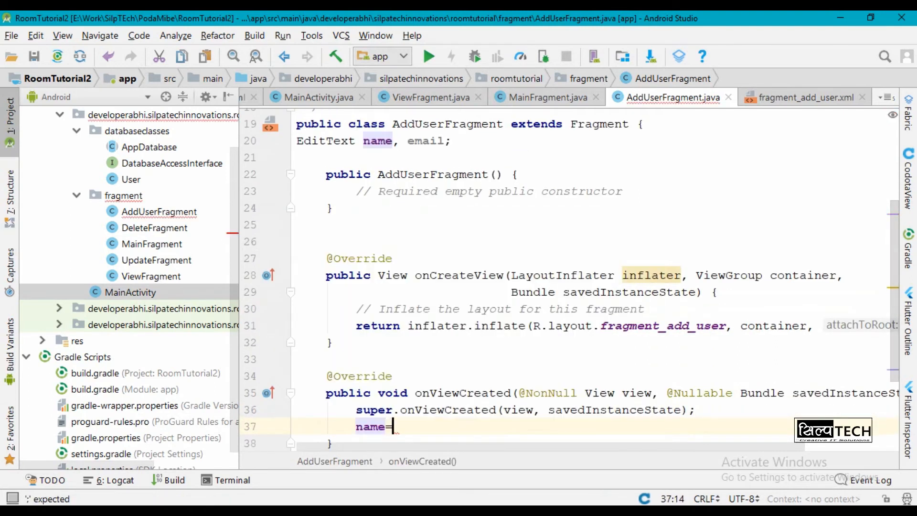
{"action": "type", "text": "view.findViewById("}
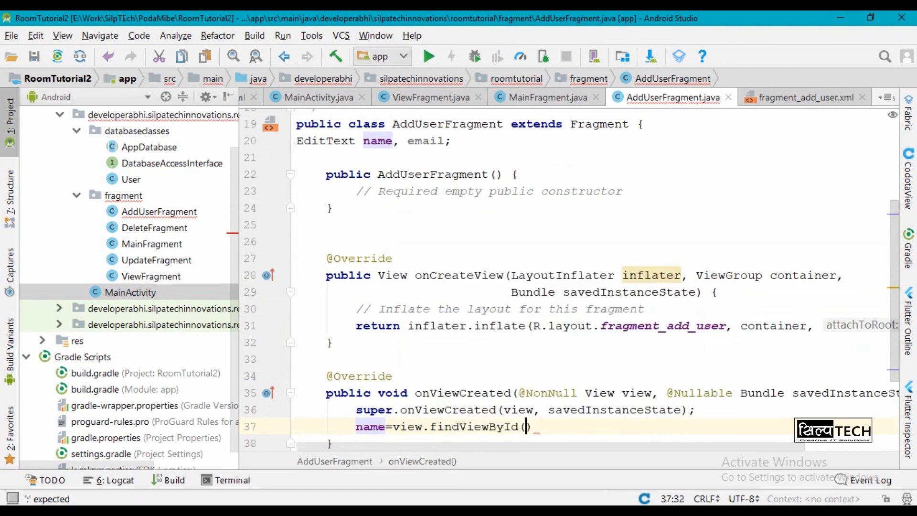
{"action": "type", "text": "R.id.etn"}
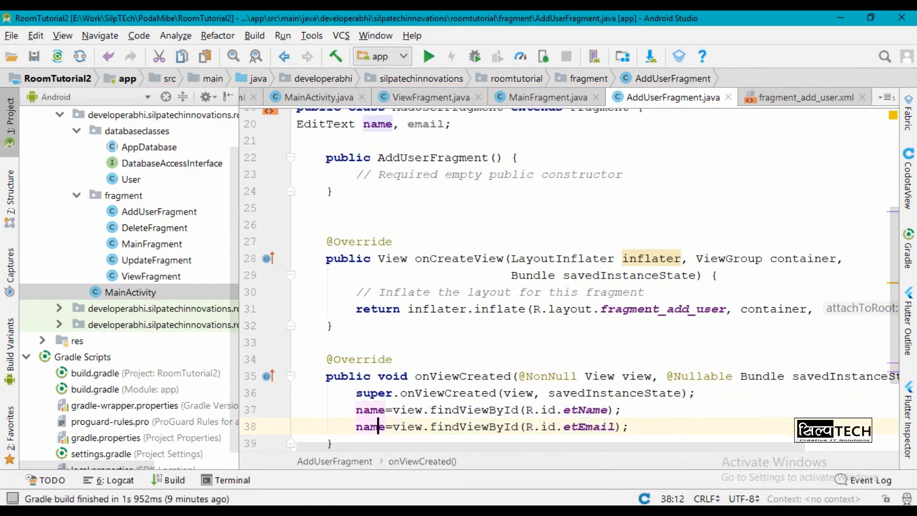
{"action": "type", "text": "email"}
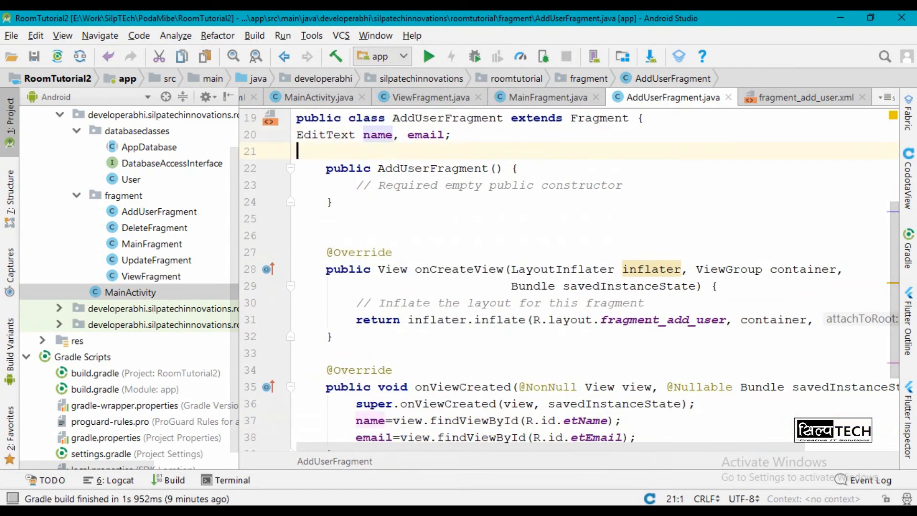
- Declare Button b1 and begin its findViewById lookup, checking the button id in the layout
{"action": "type", "text": "Button b"}
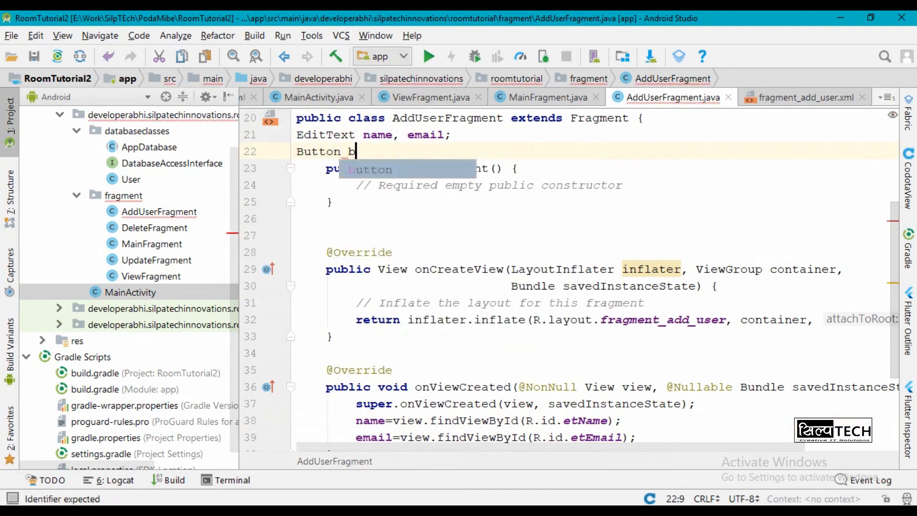
{"action": "type", "text": "1;"}
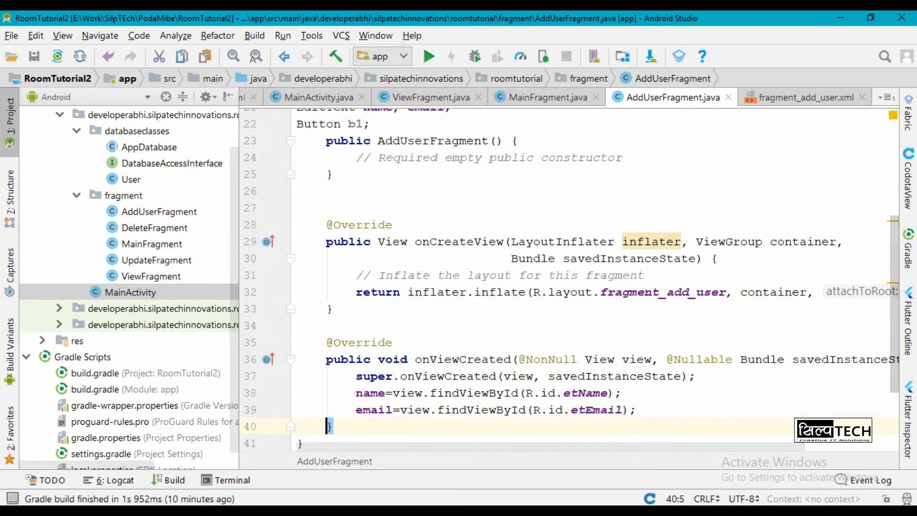
{"action": "type", "text": "b1="}
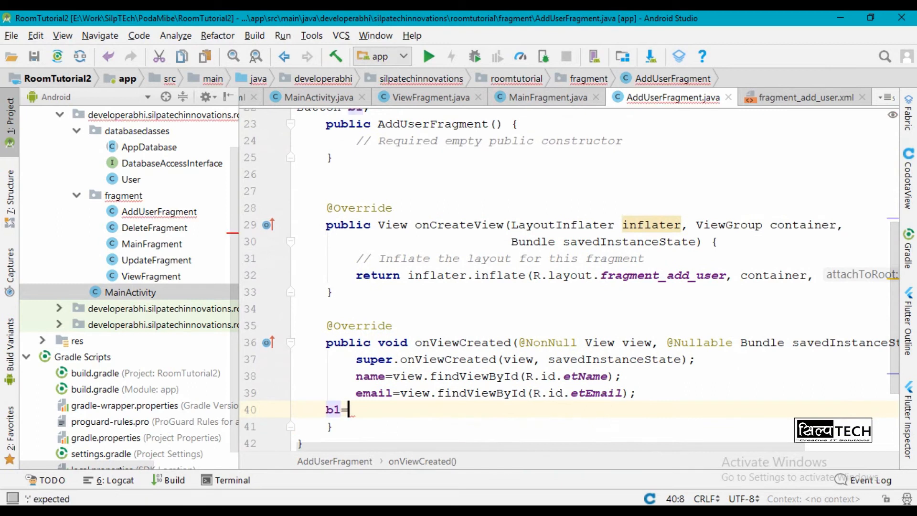
{"action": "type", "text": "view.findViewById(R.id."}
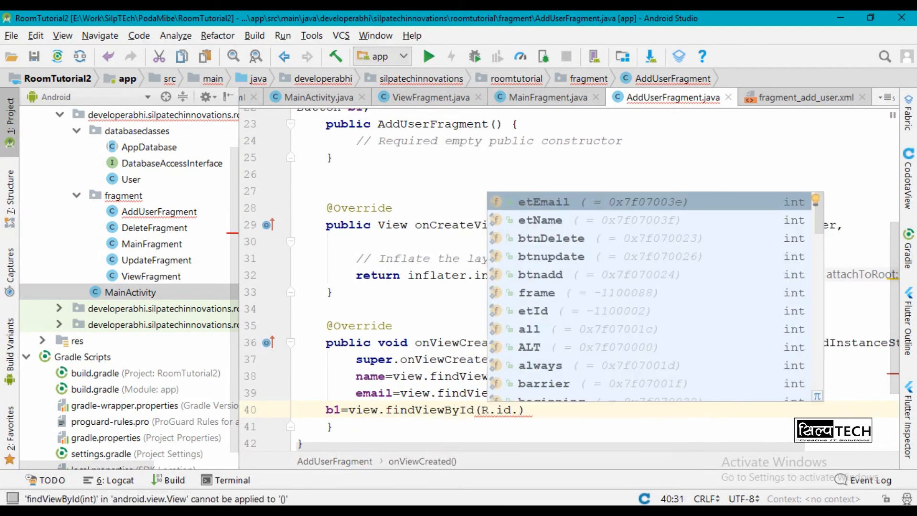
{"action": "left_click", "coordinate": [807, 97]}
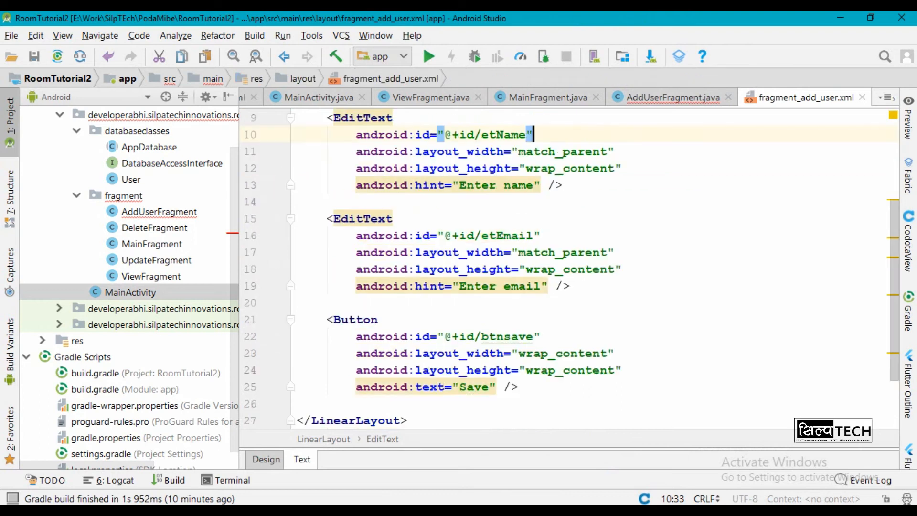
{"action": "left_click", "coordinate": [670, 97]}
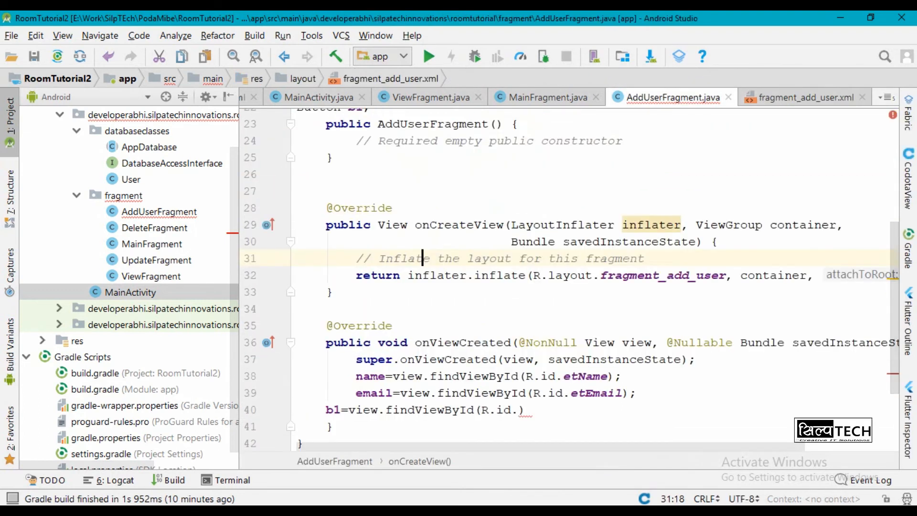
- Finish the b1 binding and create User user=new User() inside the click handler
{"action": "type", "text": "btnsave"}
{"action": "type", "text": "b1.setOnClickListener(new View.OnClickListener() {"}
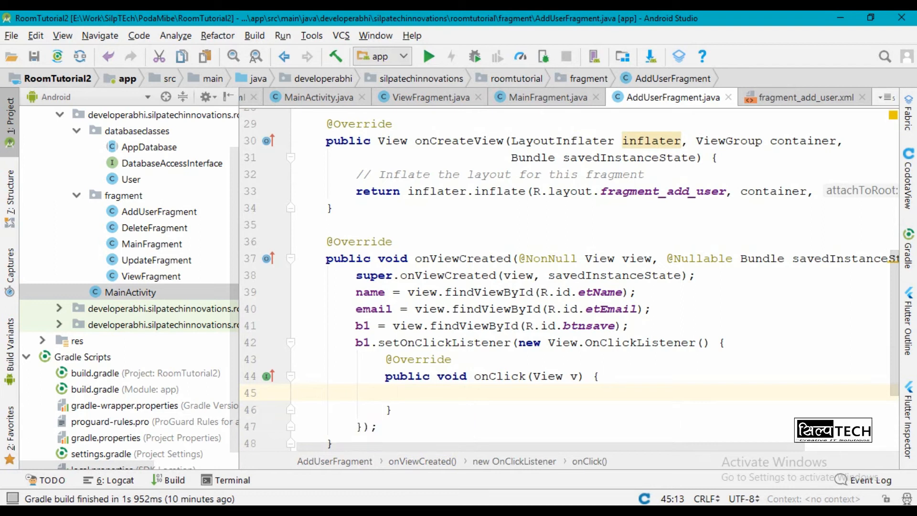
{"action": "left_click", "coordinate": [131, 180]}
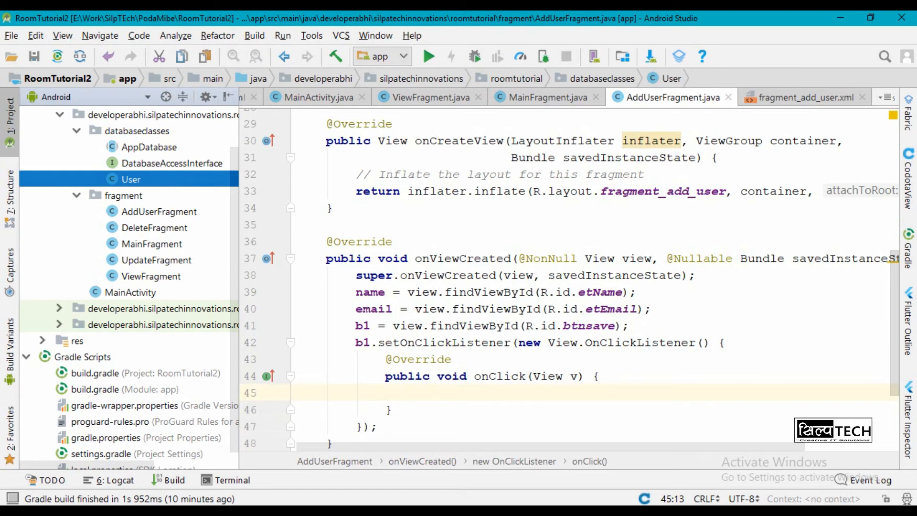
{"action": "type", "text": "User"}
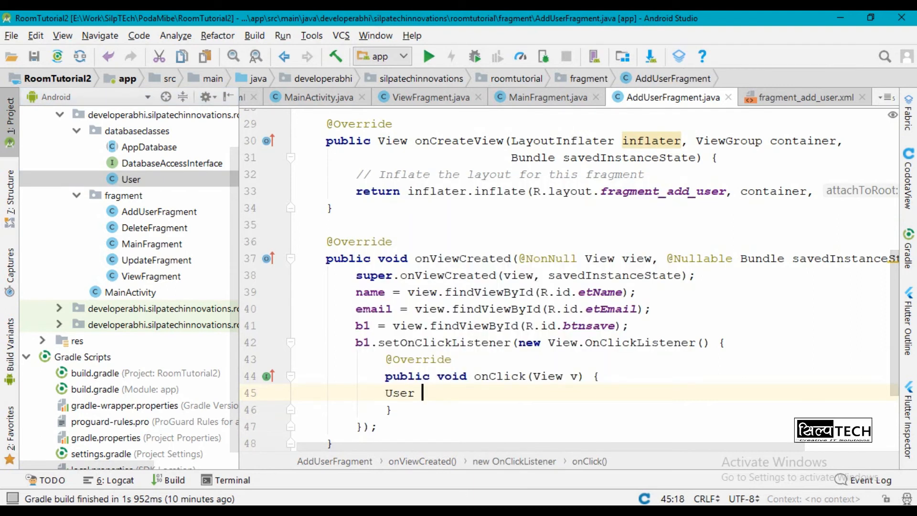
{"action": "type", "text": "u"}
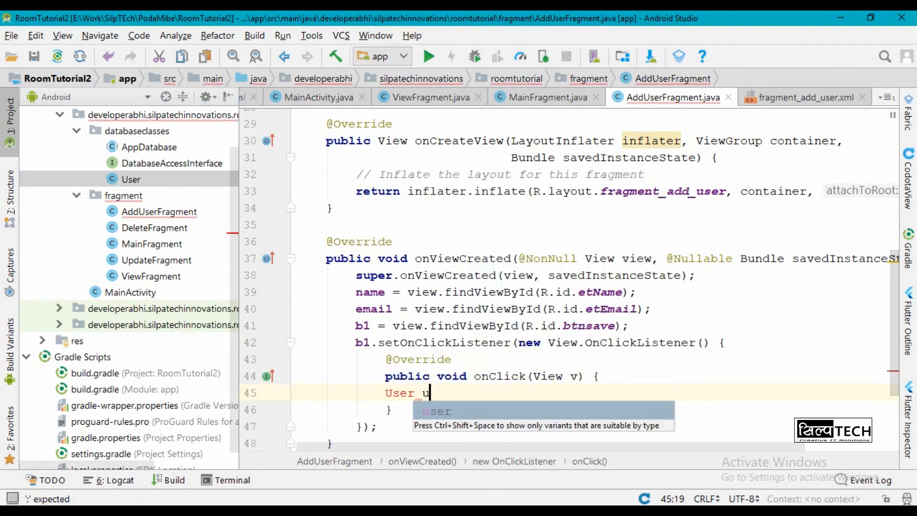
{"action": "type", "text": "ser="}
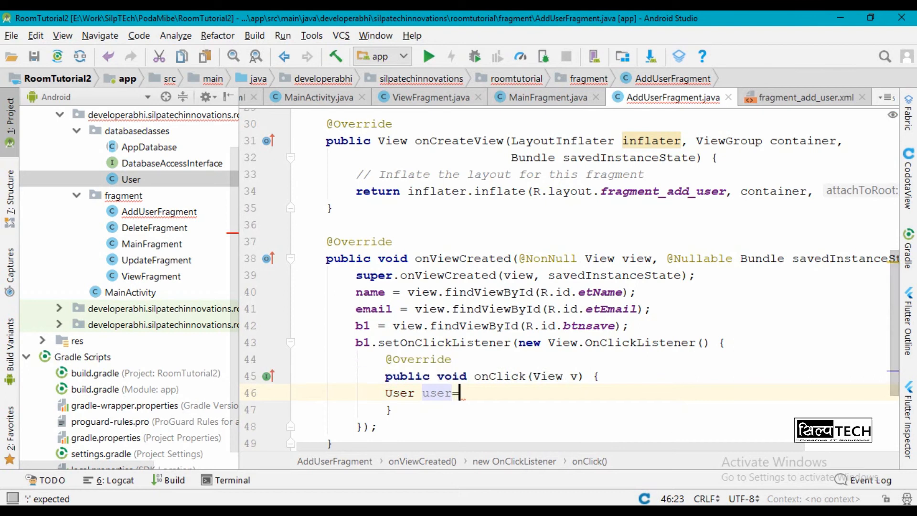
{"action": "type", "text": "new User()"}
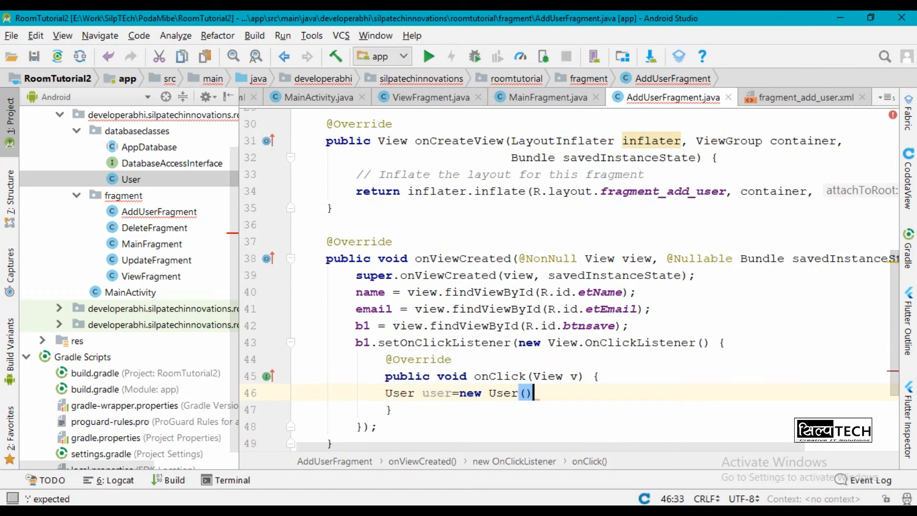
{"action": "type", "text": "user"}
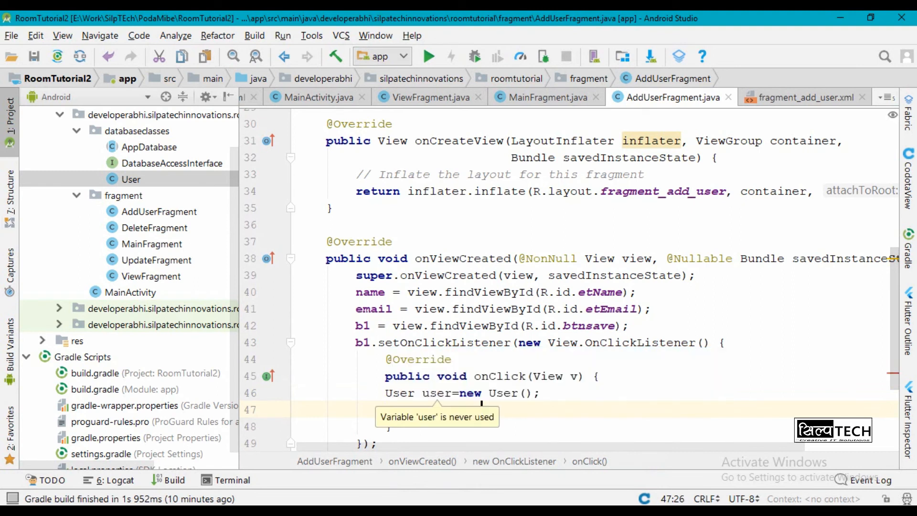
- Set the user's name and email from name.getText() and email.getText() as strings
{"action": "type", "text": "user.setName(name);"}
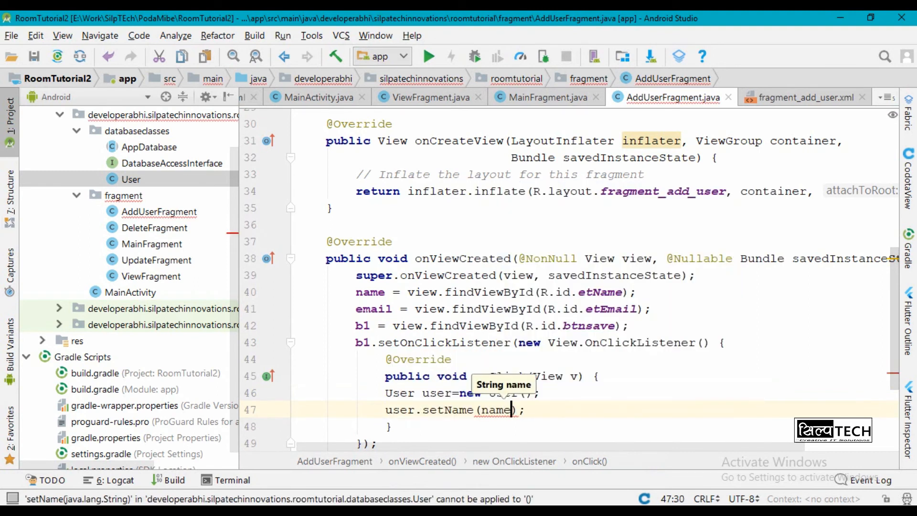
{"action": "type", "text": ".getText().to"}
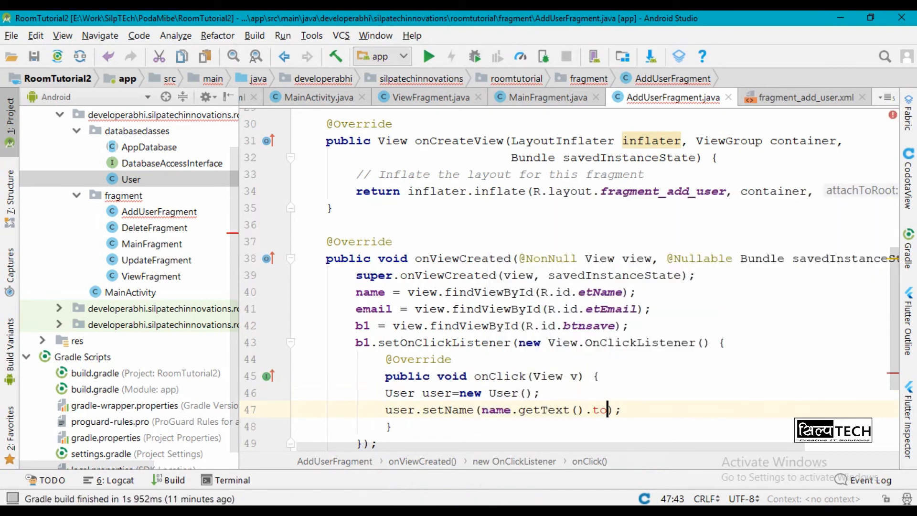
{"action": "type", "text": "String())"}
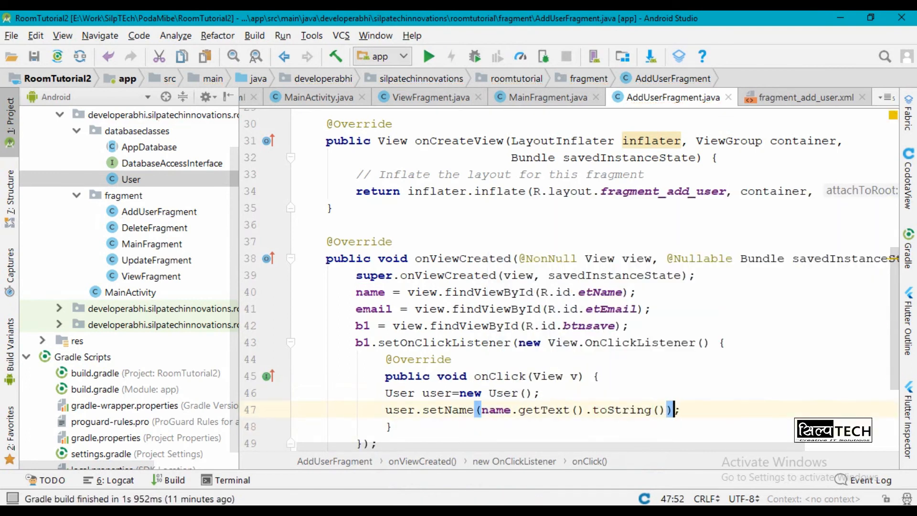
{"action": "type", "text": "user.em"}
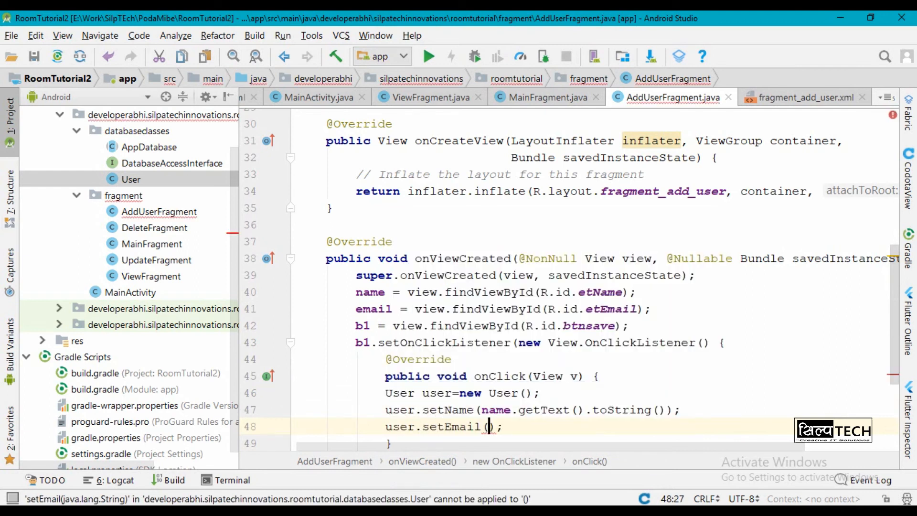
{"action": "type", "text": "email.getText().toString()"}
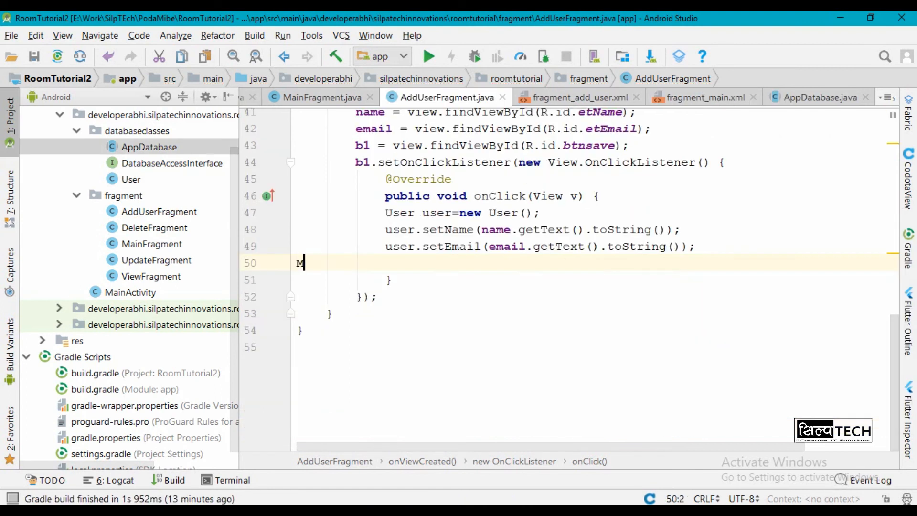
- Fix appDatabaseObject()'s return type and call MainActivity.appDatabase.appDatabaseObject().addUser()
{"action": "type", "text": "MainActivity.app"}
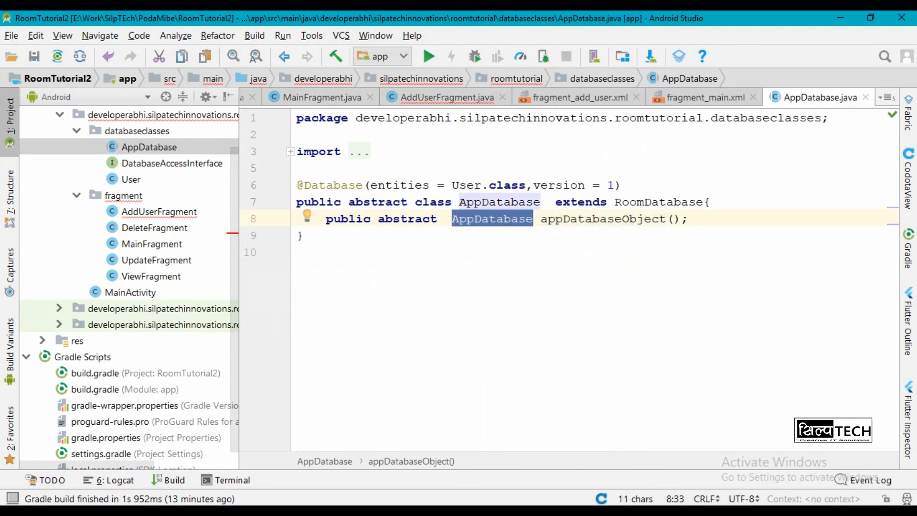
{"action": "type", "text": "Data"}
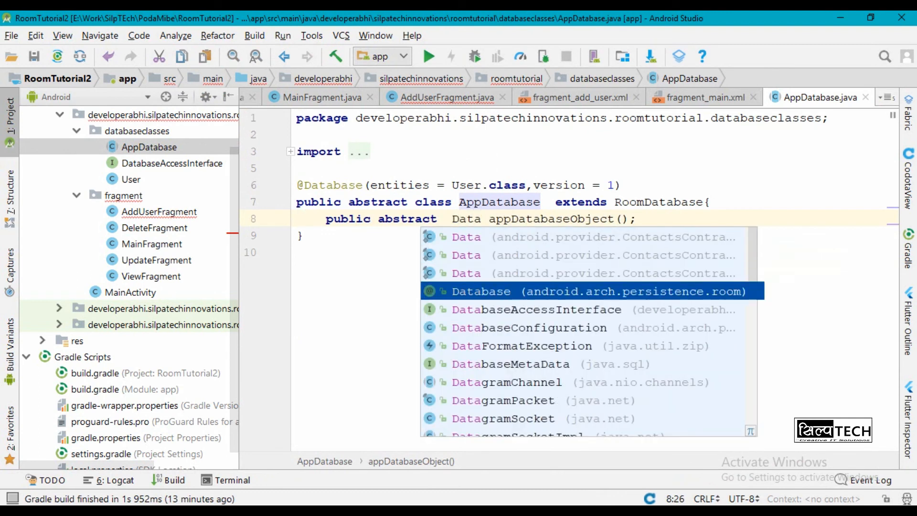
{"action": "key", "text": "Down"}
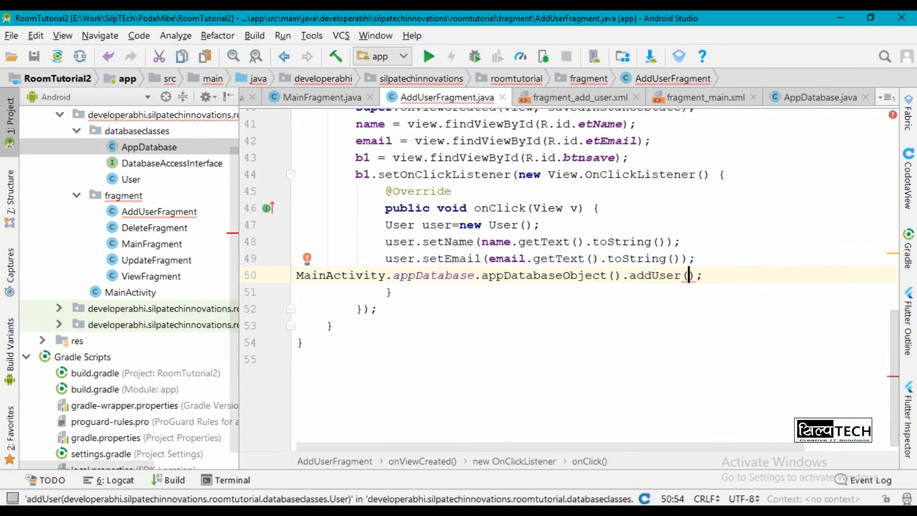
- Pass user to addUser, reformat, and toast "Record added succesfully"
{"action": "type", "text": "user"}
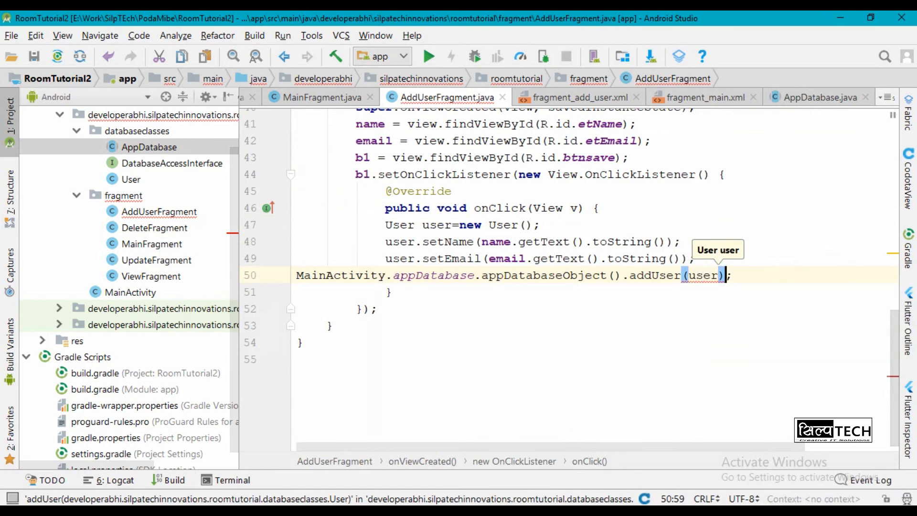
{"action": "key", "text": "ctrl+alt+l"}
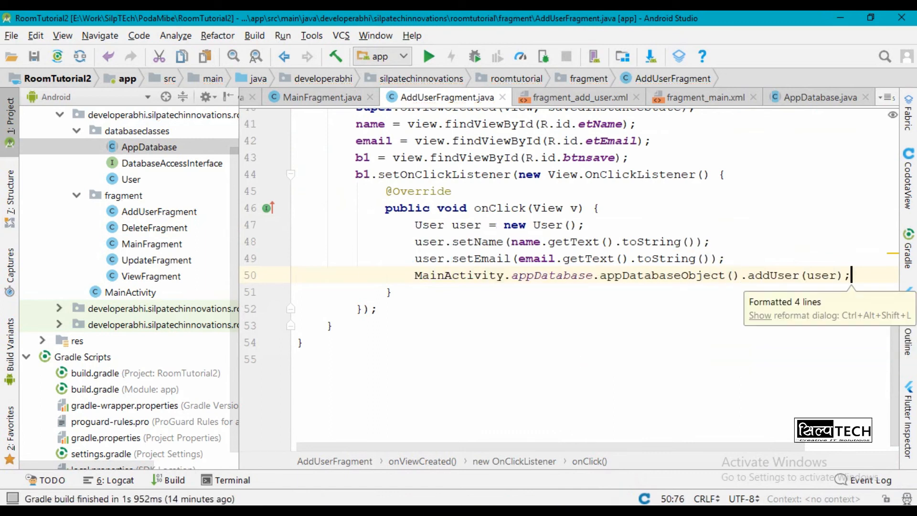
{"action": "type", "text": "Toas"}
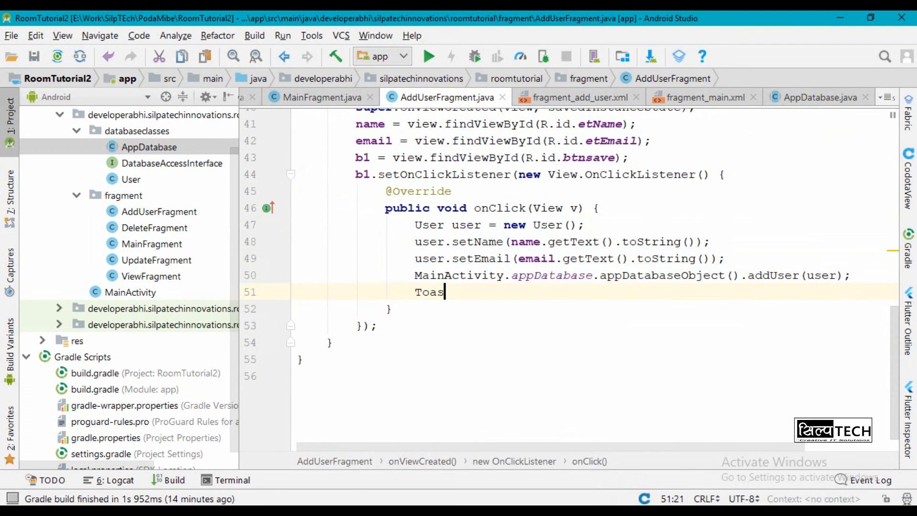
{"action": "type", "text": "t.makeText(getActivity(), \"R\", Toast.LENGTH_SHORT).show("}
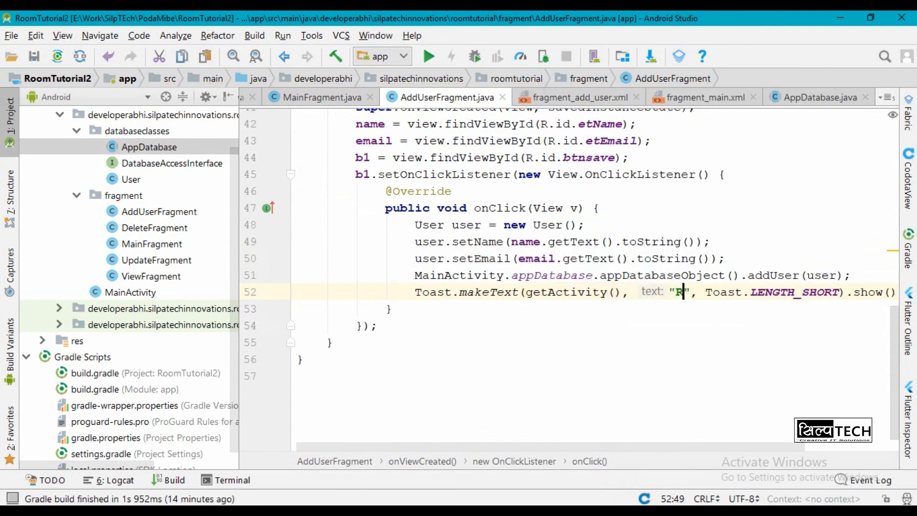
{"action": "type", "text": "E"}
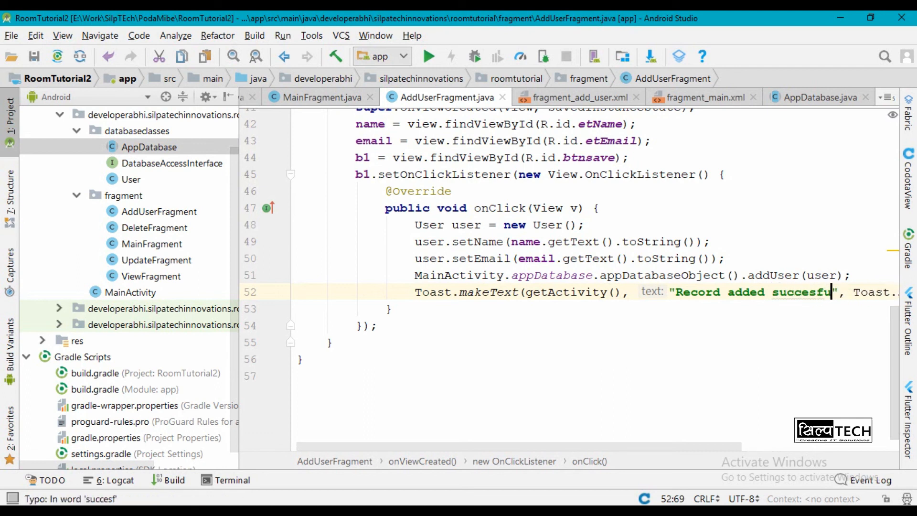
{"action": "type", "text": "lly"}
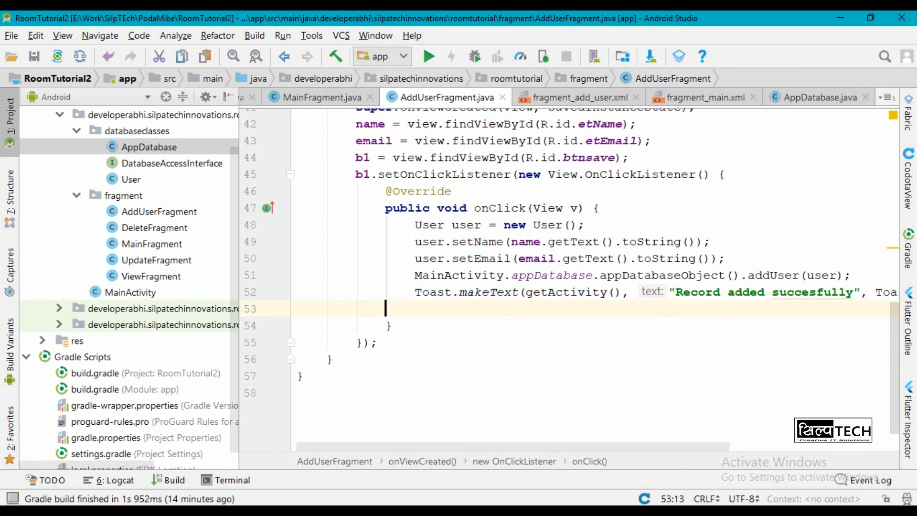
- Replace R.id.frame with a new MainFragment via MainActivity.fm.beginTransaction()
{"action": "type", "text": "MainActivity.fm"}
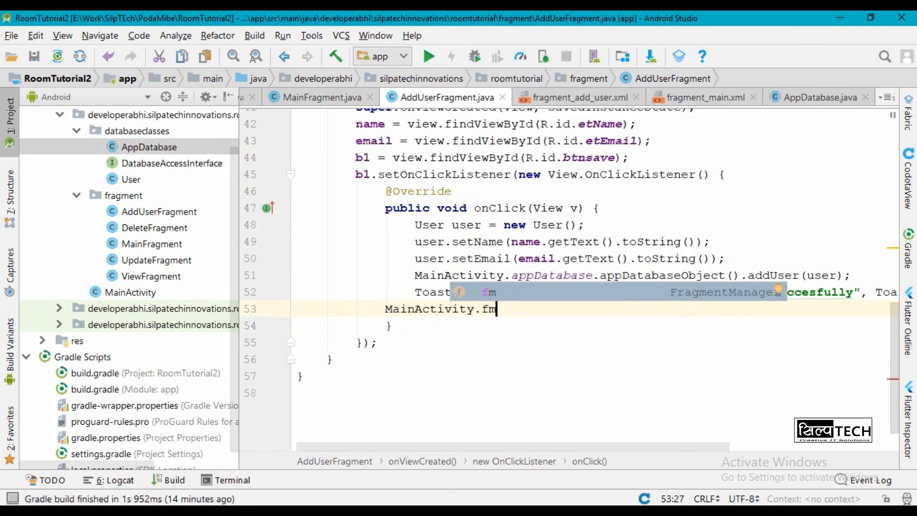
{"action": "type", "text": ".beginTransaction()."}
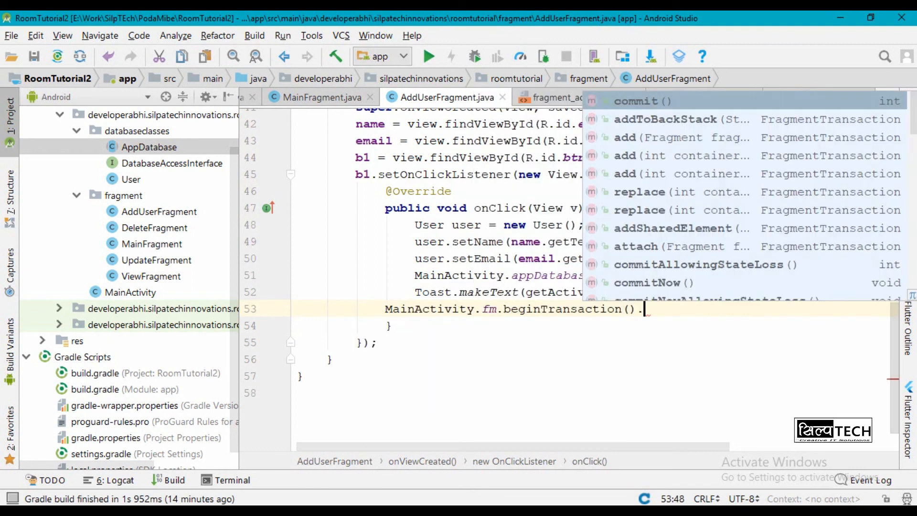
{"action": "type", "text": "replace(R."}
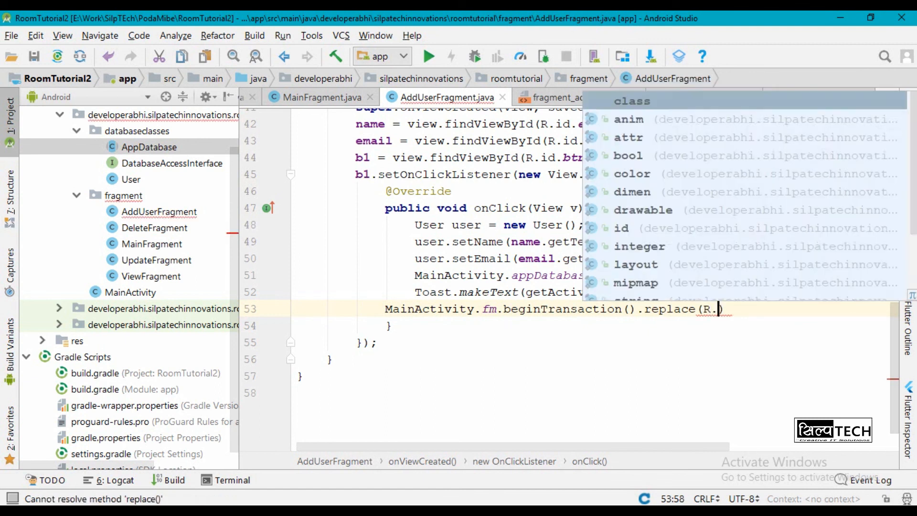
{"action": "type", "text": "frame,"}
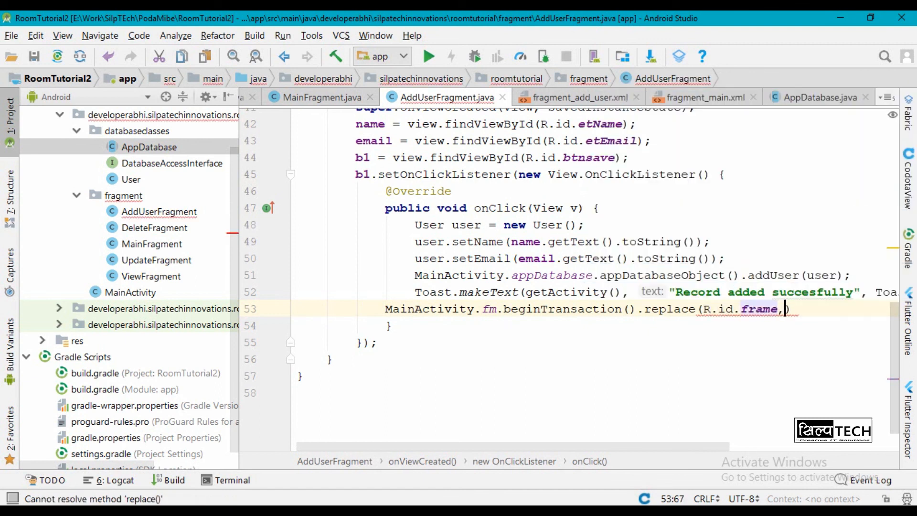
{"action": "type", "text": "new"}
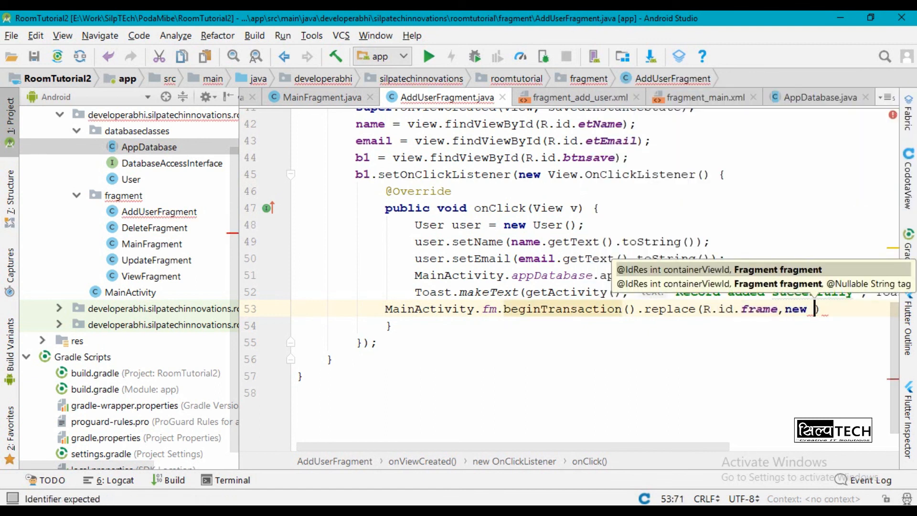
{"action": "type", "text": "MainFragment())"}
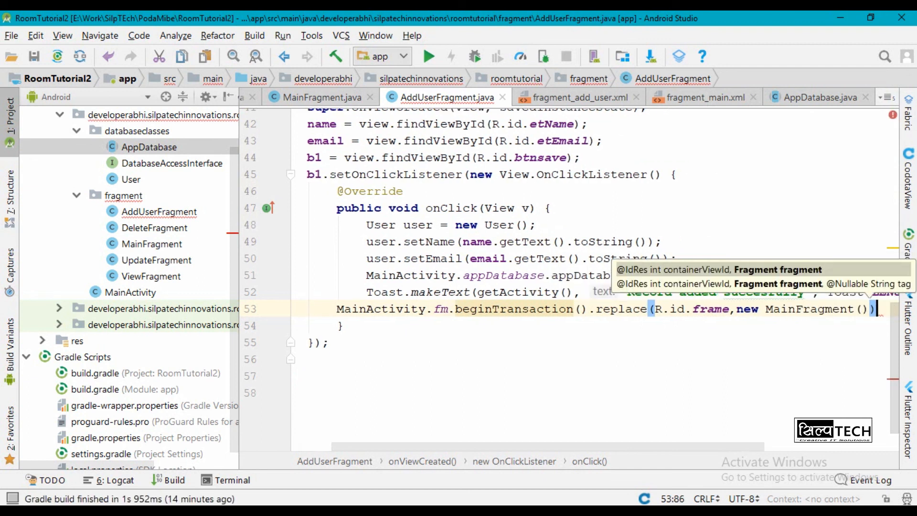